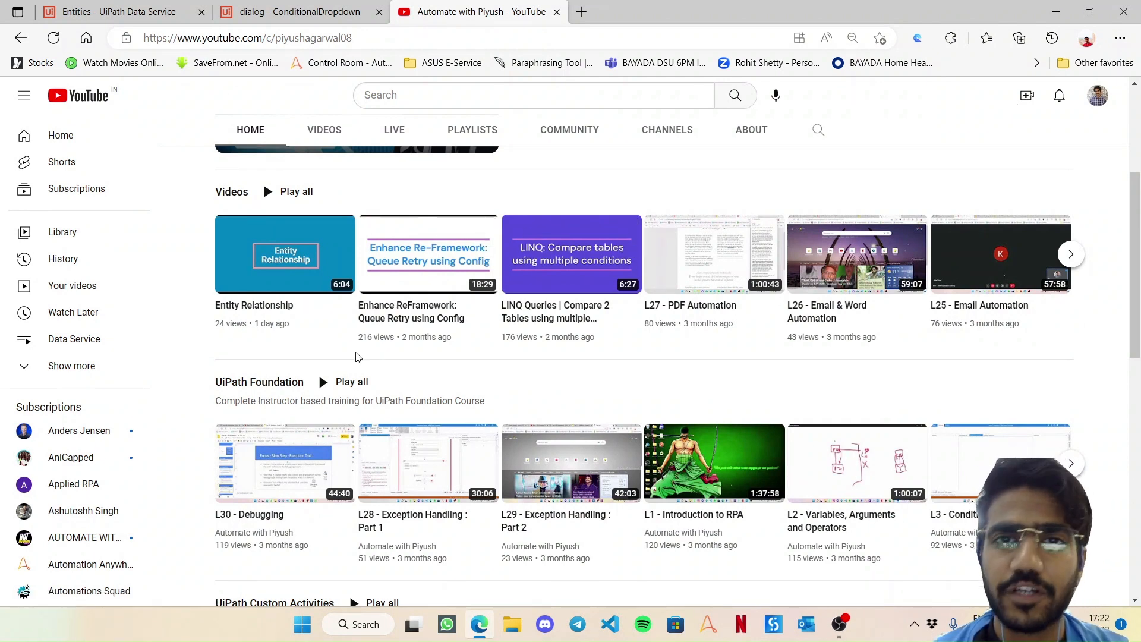
pyautogui.moveTo(283, 253)
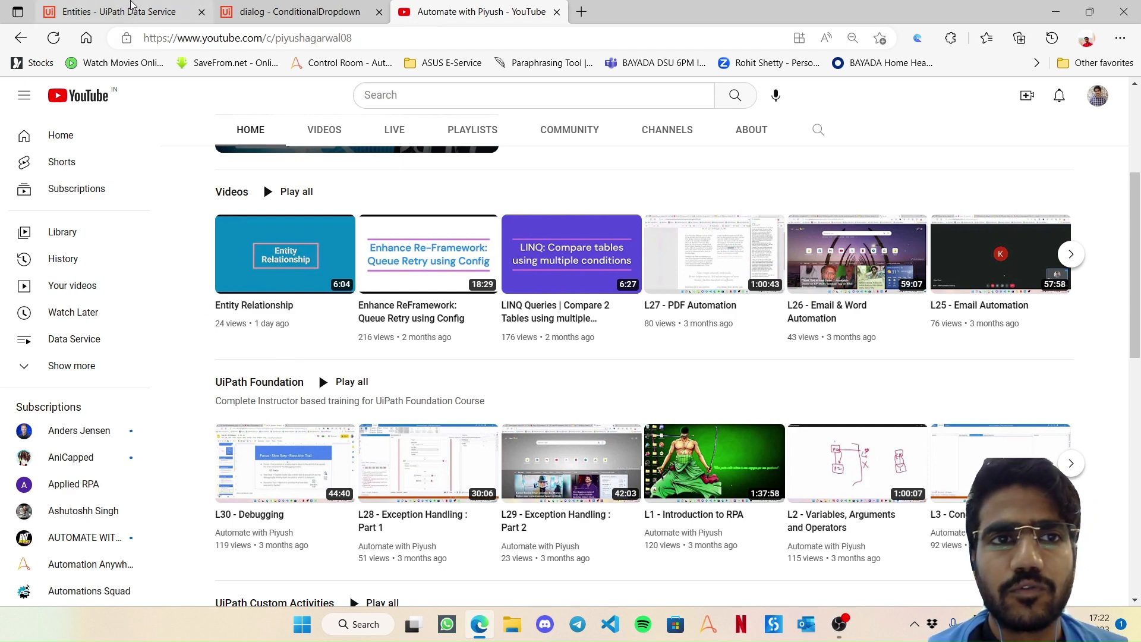
# Step: Review the four state records stored in the MainState entity's Data view
pyautogui.click(107, 12)
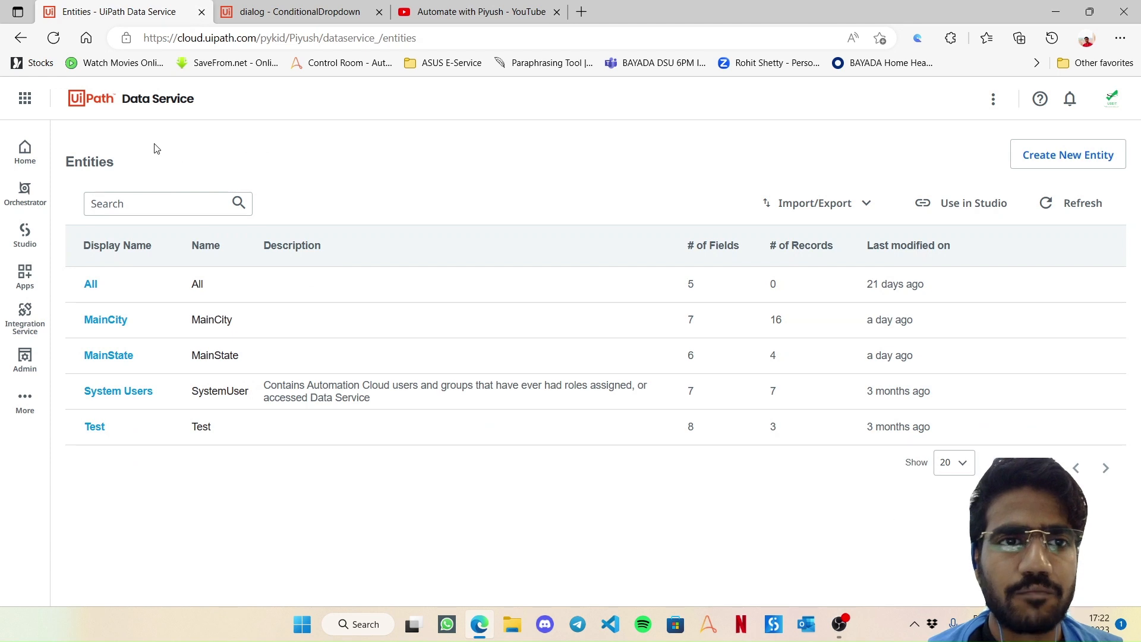
pyautogui.moveTo(123, 359)
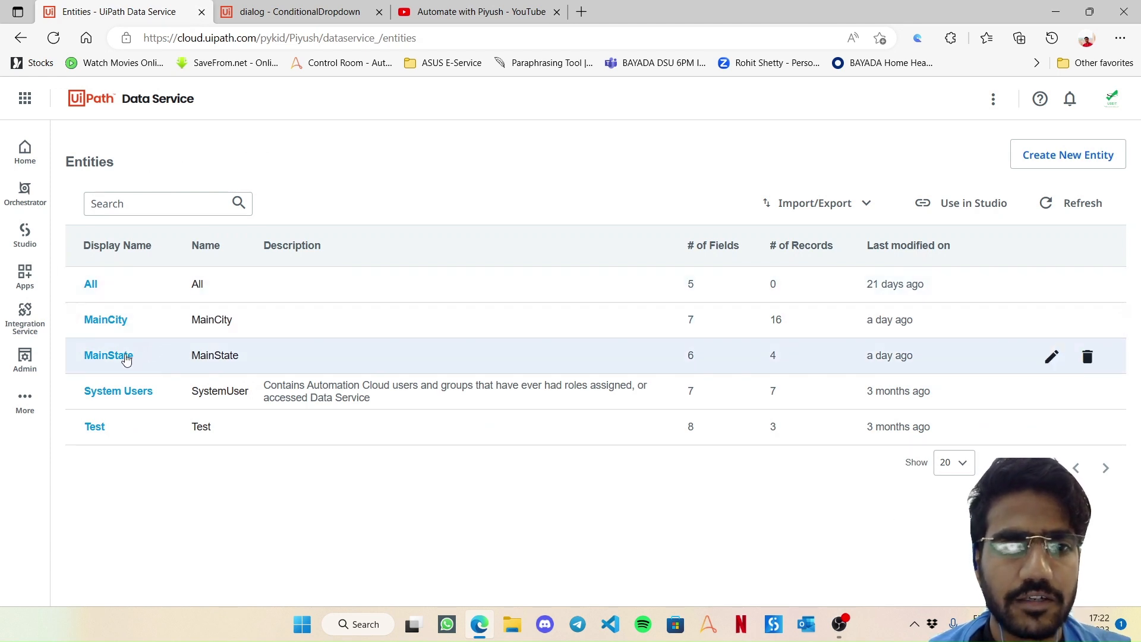
pyautogui.click(108, 356)
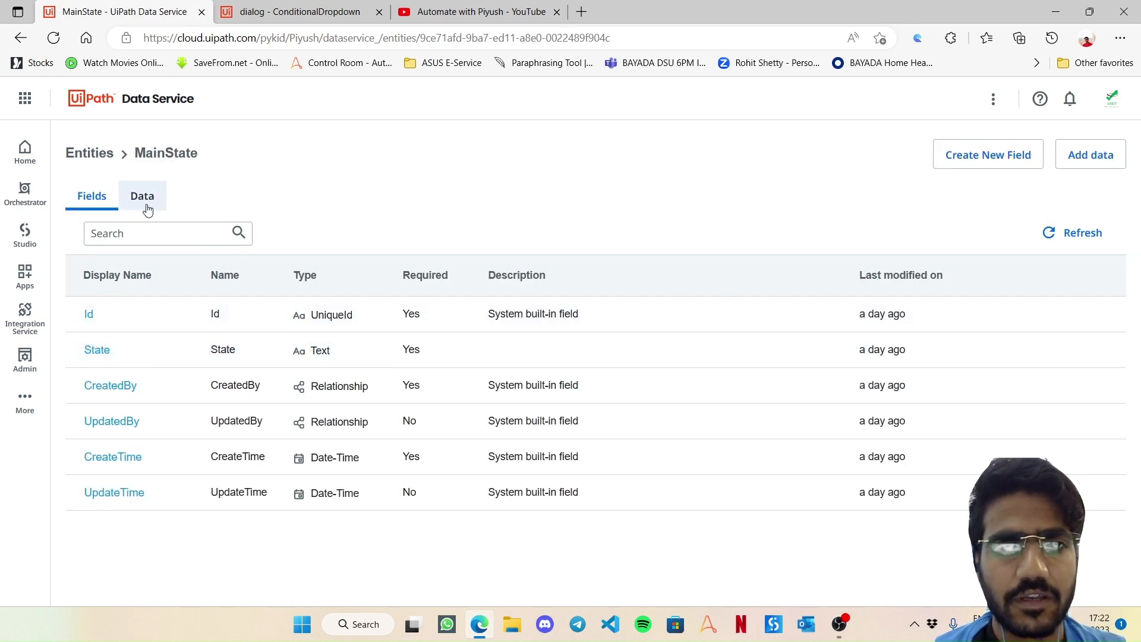
pyautogui.click(143, 196)
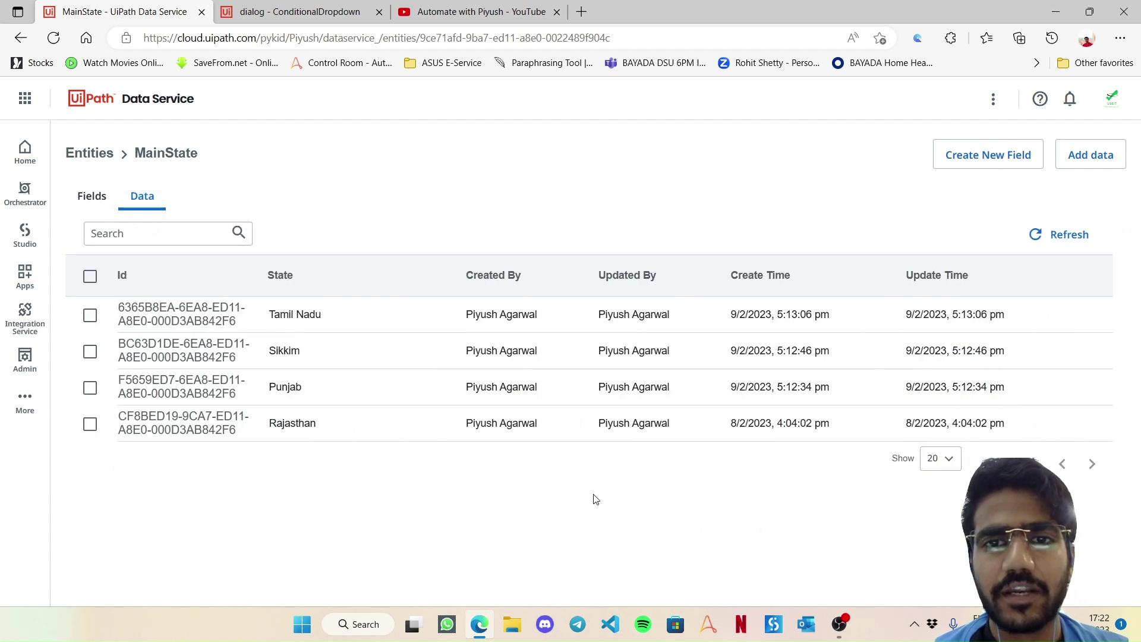
pyautogui.moveTo(411, 428)
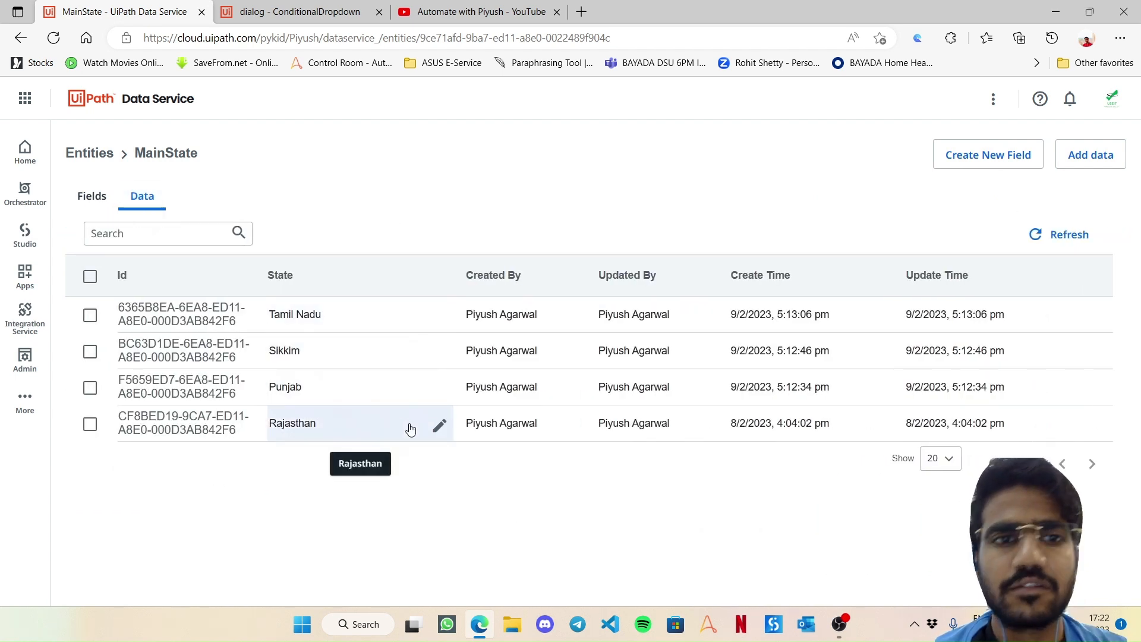
# Step: Review the city records in MainCity, then return to the ConditionalDropdown app
pyautogui.click(89, 153)
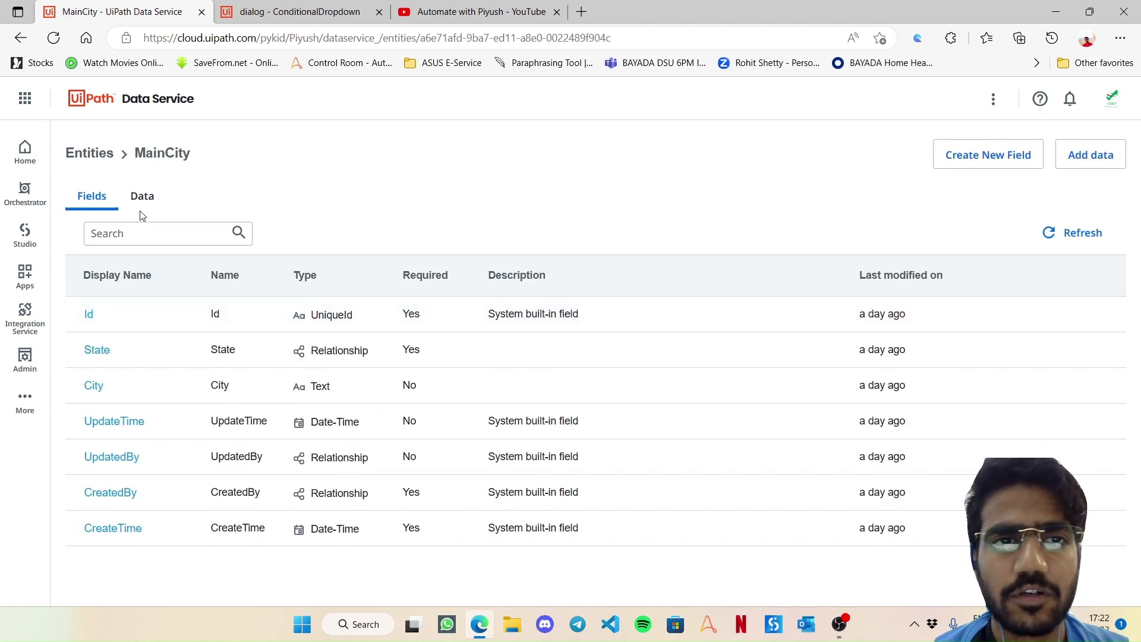
pyautogui.click(141, 196)
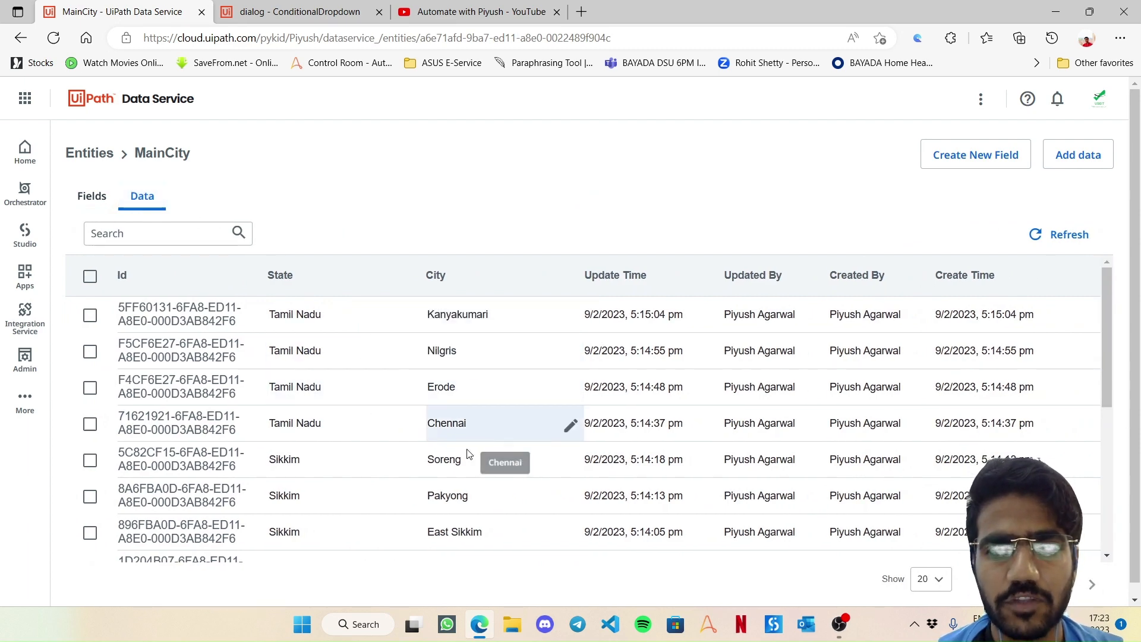
pyautogui.scroll(-3)
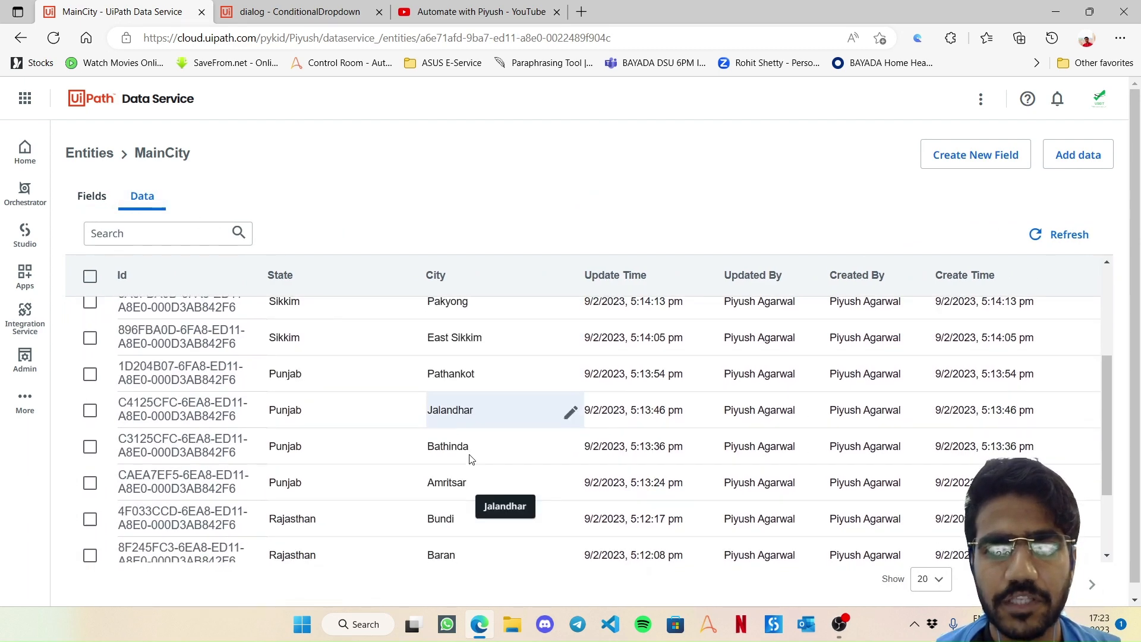
pyautogui.scroll(-3)
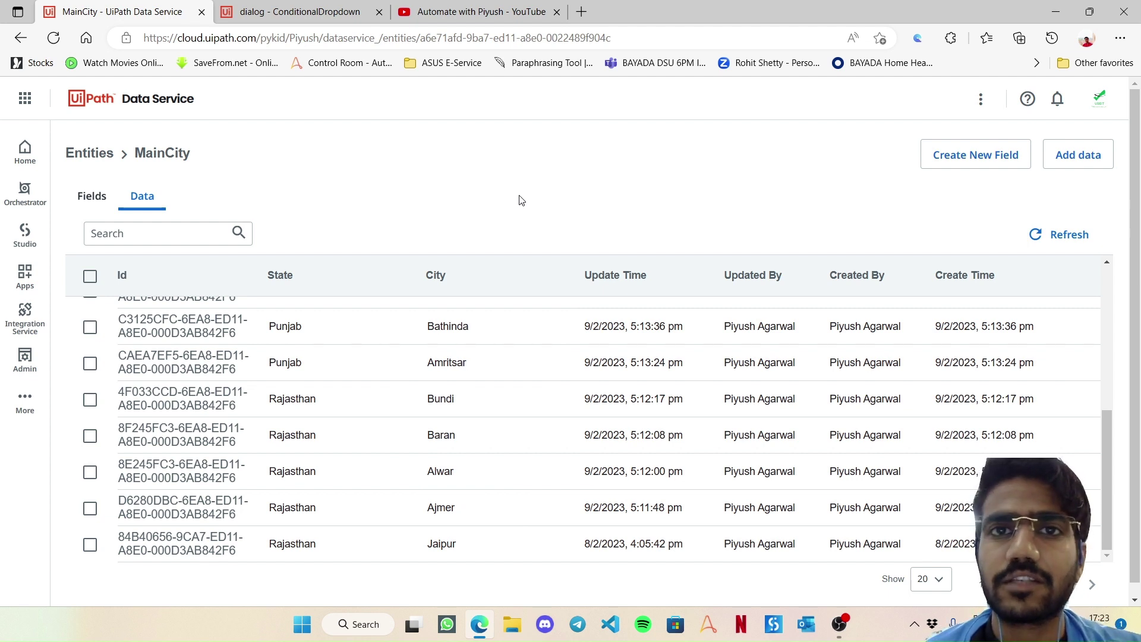
pyautogui.click(298, 12)
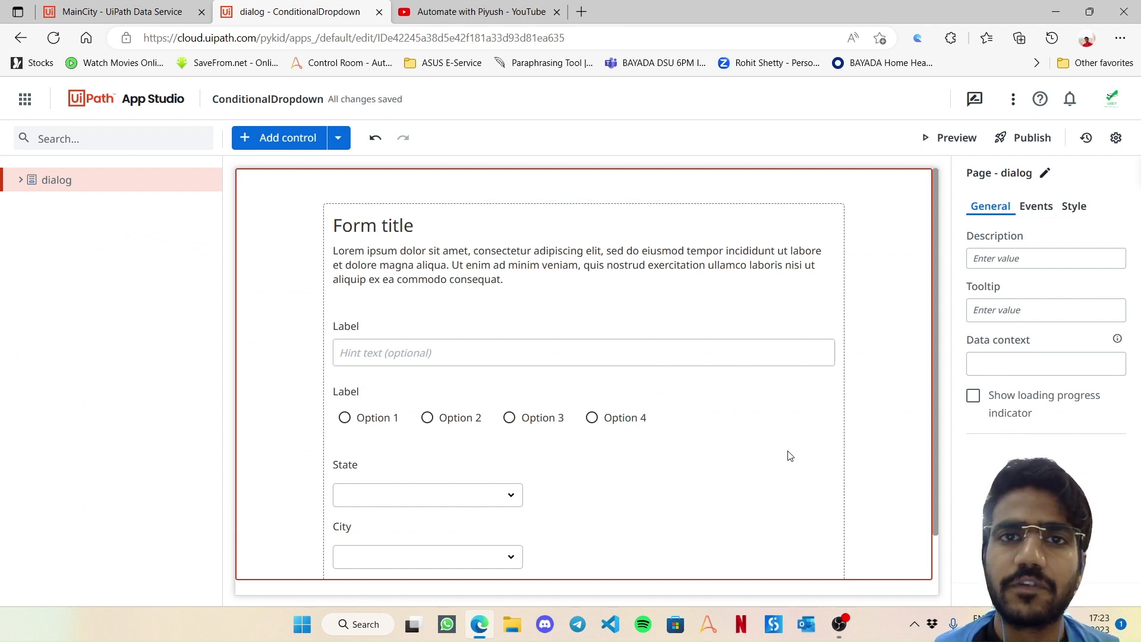
# Step: Select the State dropdown on the canvas to show its General properties
pyautogui.click(477, 12)
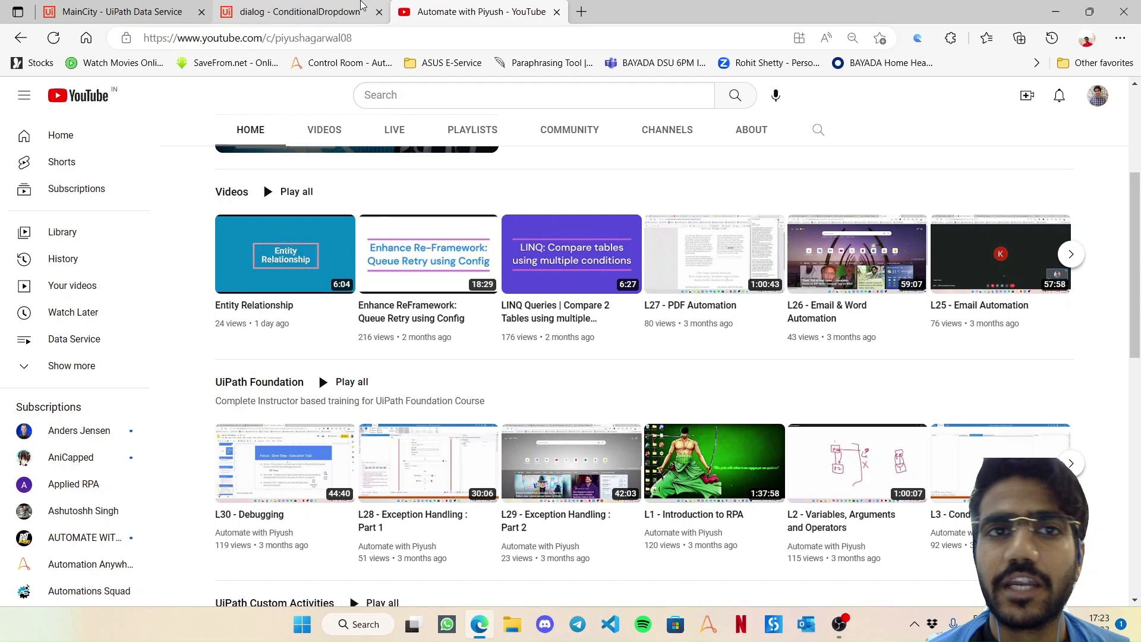
pyautogui.click(298, 12)
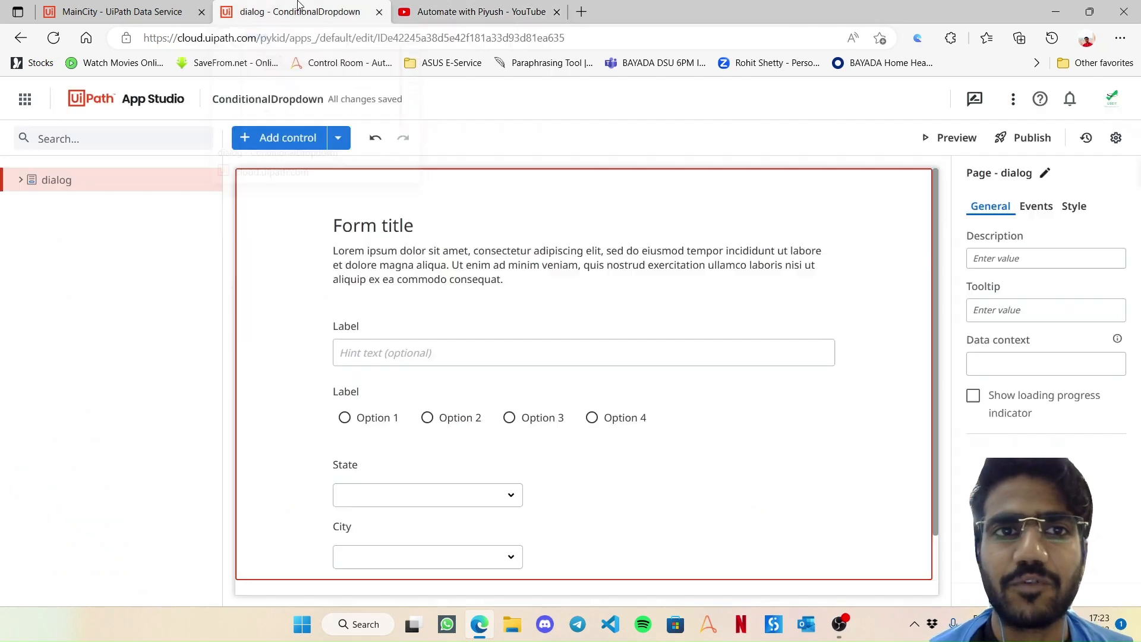
pyautogui.click(579, 280)
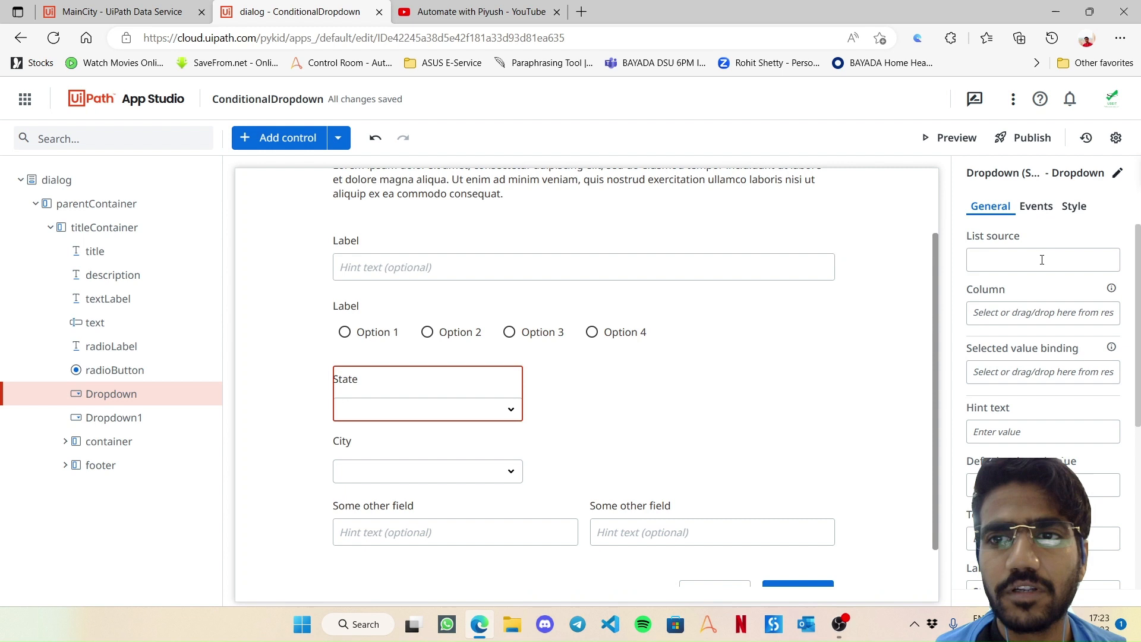
# Step: Begin adding a Data Service entity from the Add control menu
pyautogui.click(1043, 260)
pyautogui.write('=')
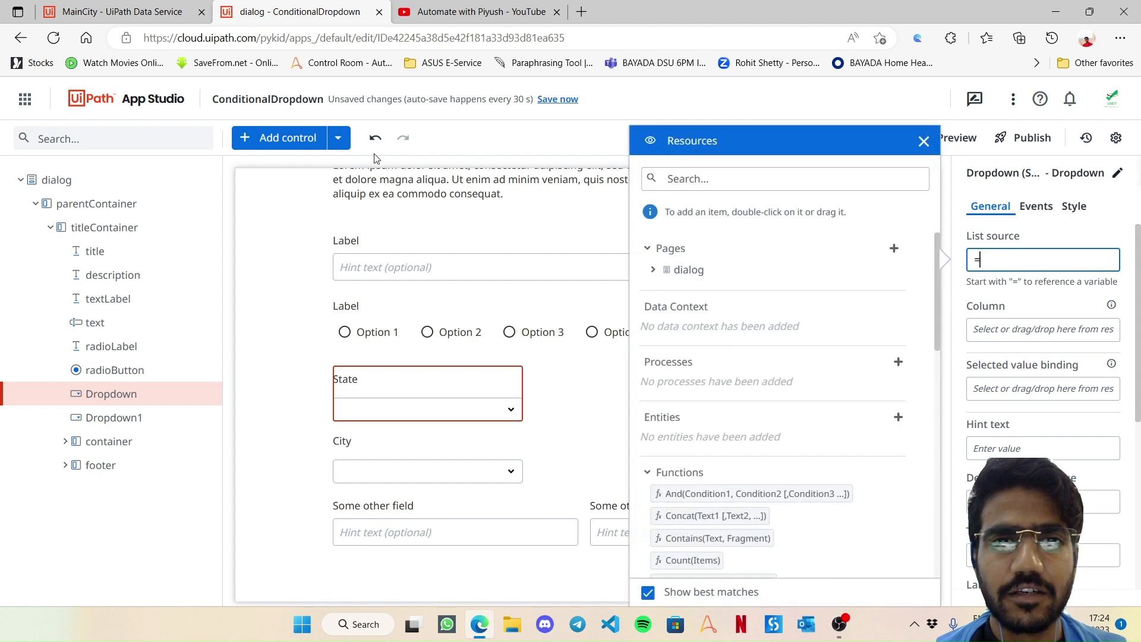
pyautogui.click(924, 140)
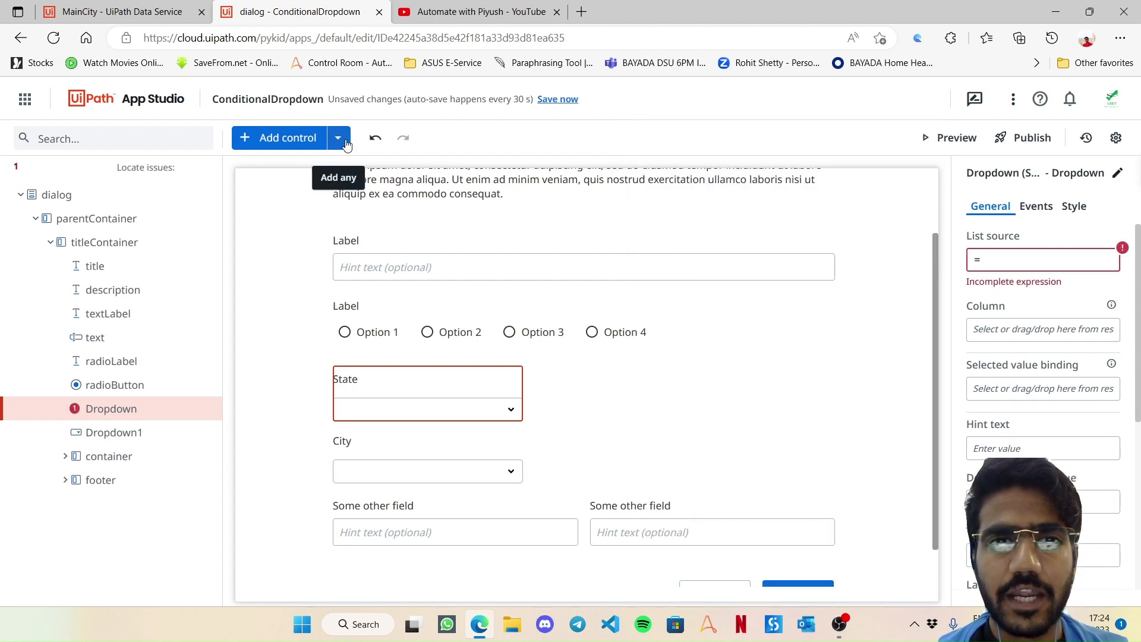
pyautogui.click(339, 138)
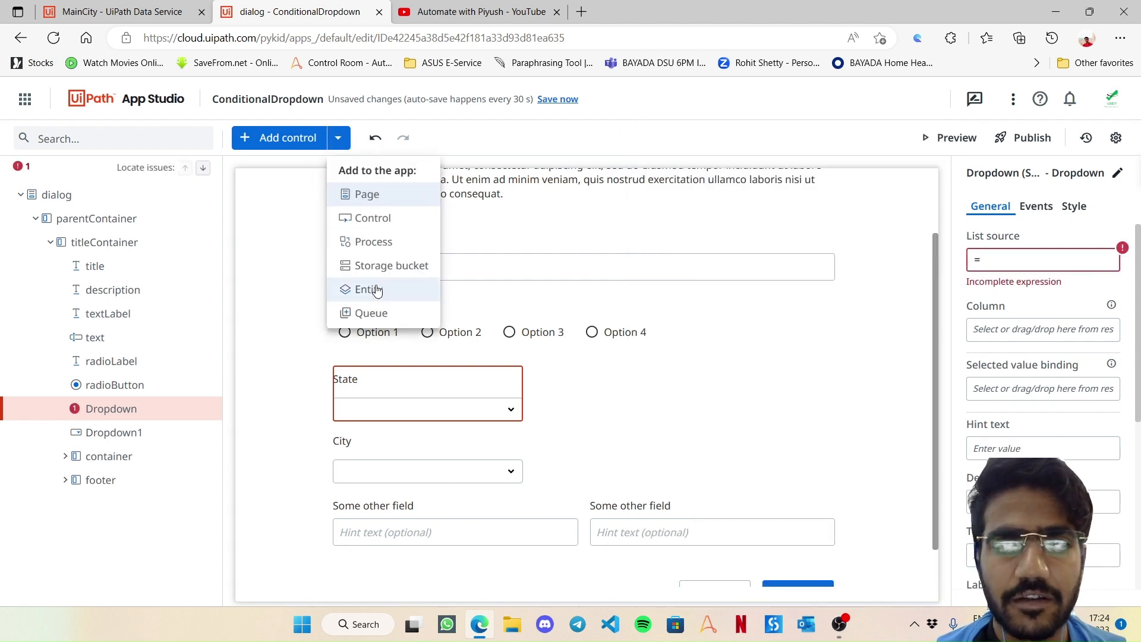
pyautogui.click(369, 289)
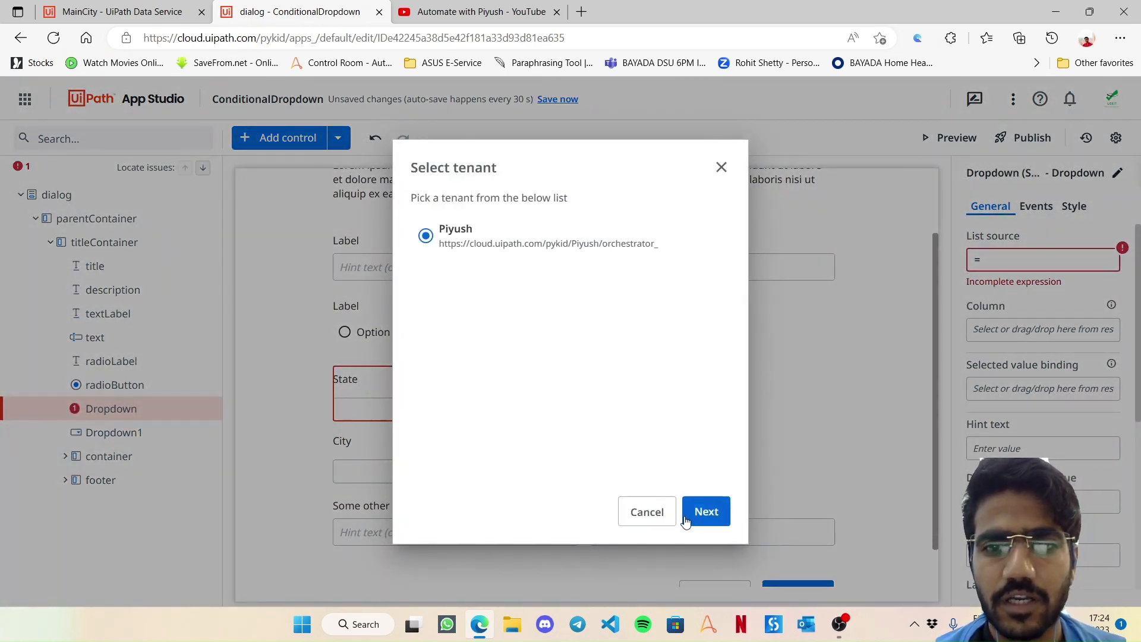
# Step: Confirm the tenant and add the MainCity entity to the app
pyautogui.click(707, 511)
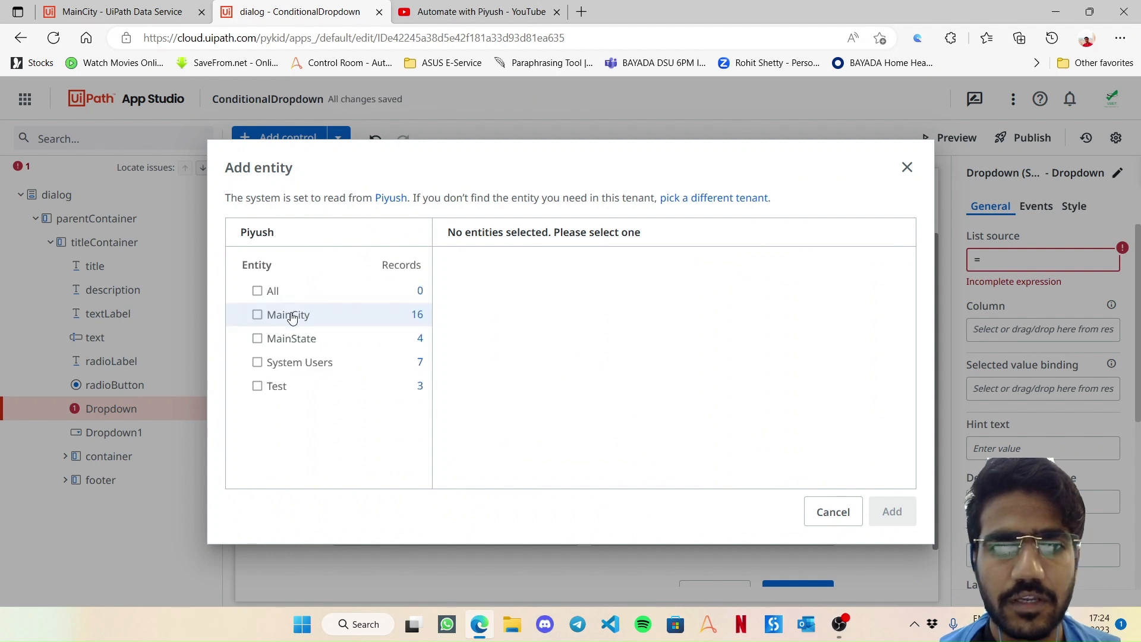
pyautogui.click(256, 314)
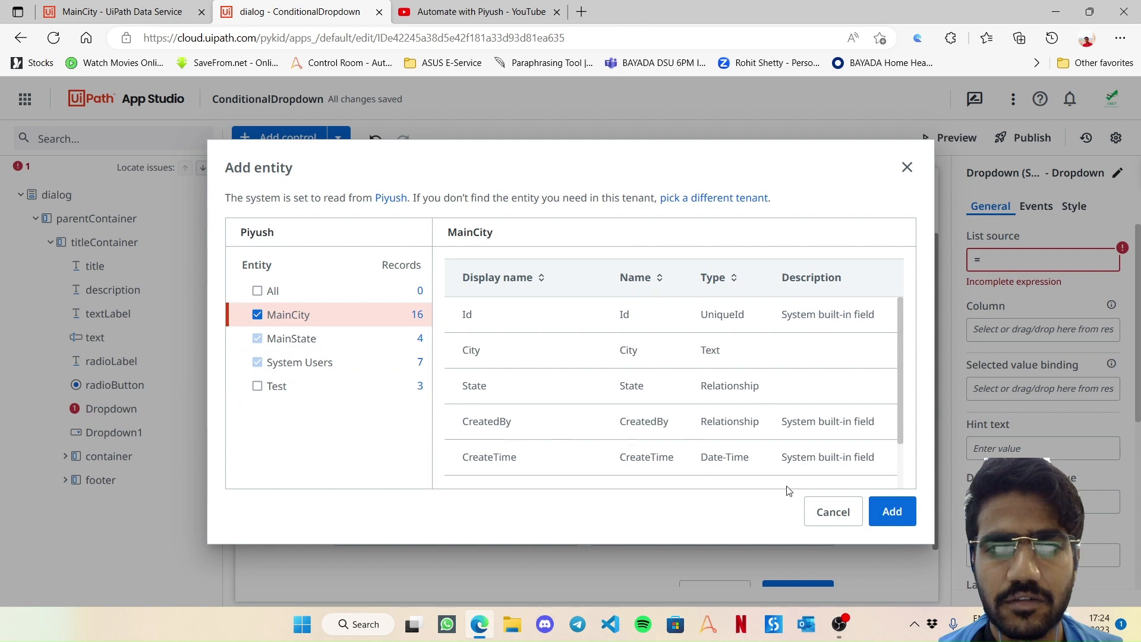
pyautogui.click(892, 511)
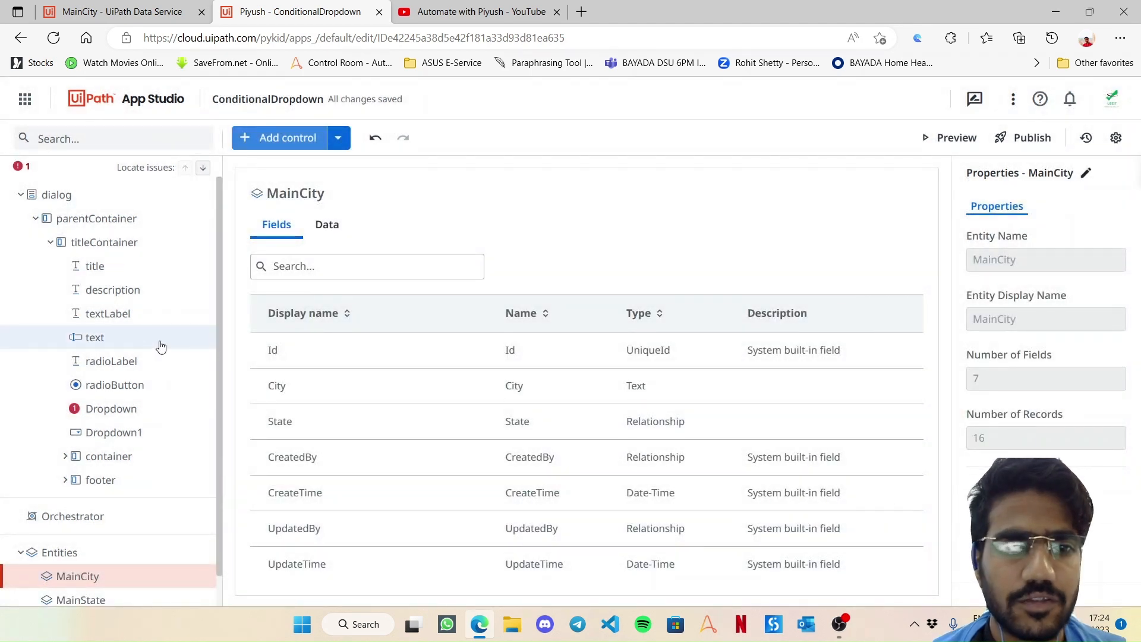
# Step: Set the State dropdown's List source to the MainState entity
pyautogui.click(112, 409)
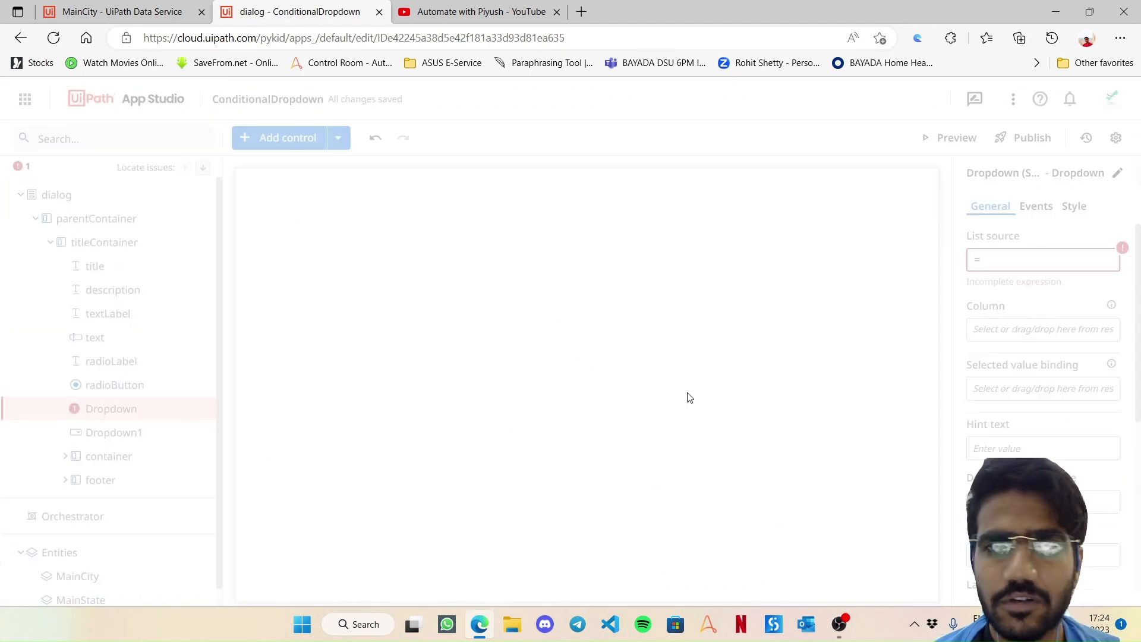
pyautogui.click(1044, 259)
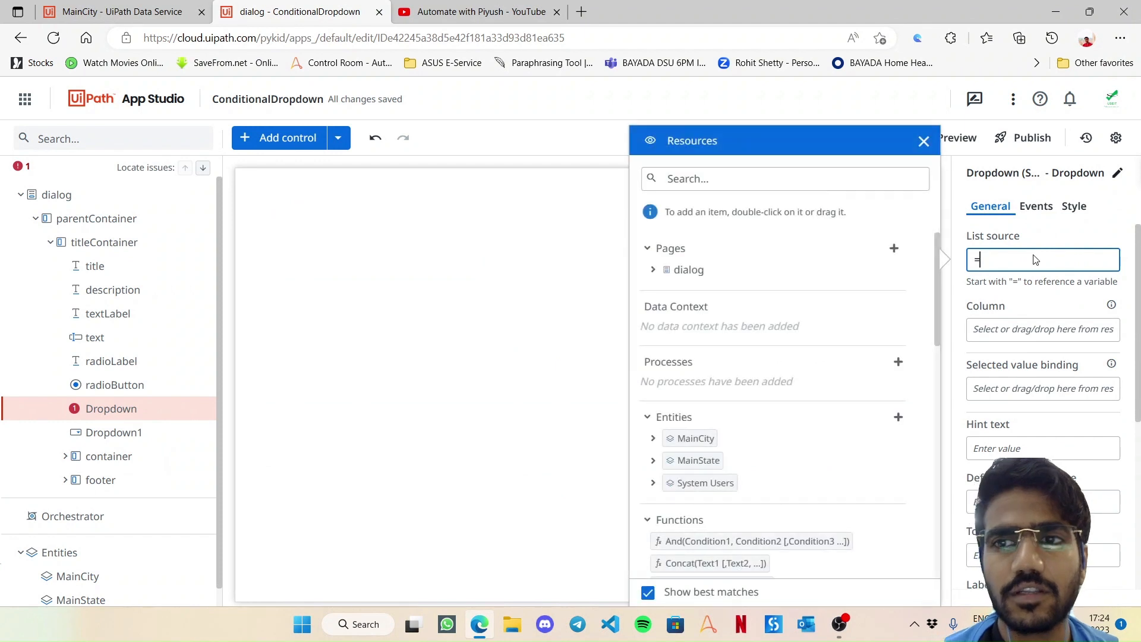
pyautogui.click(924, 140)
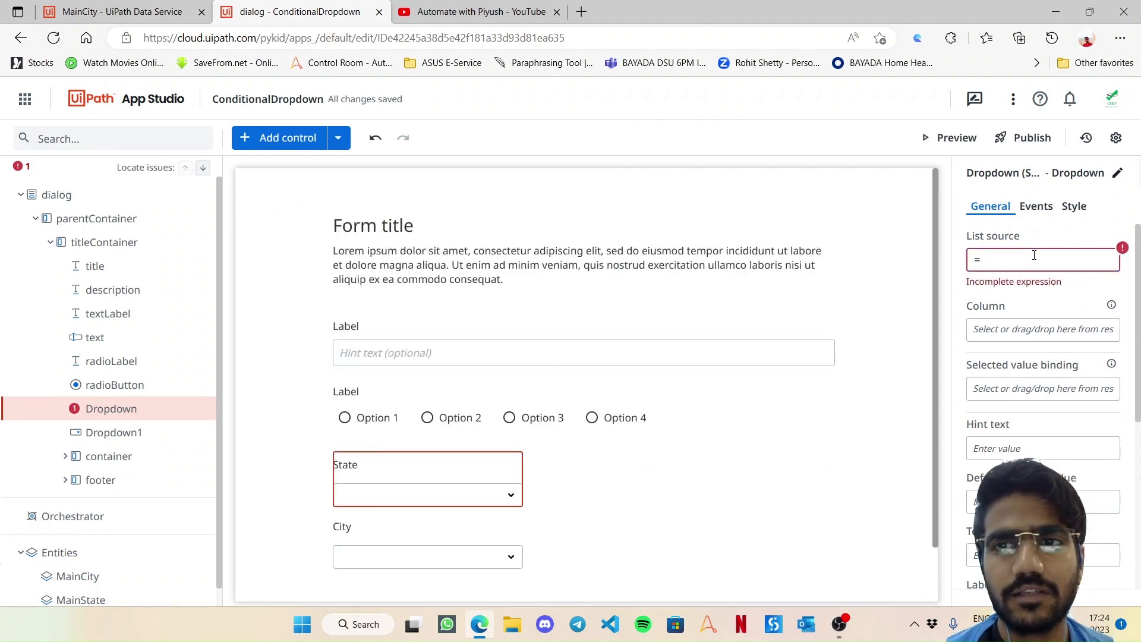
pyautogui.click(1044, 259)
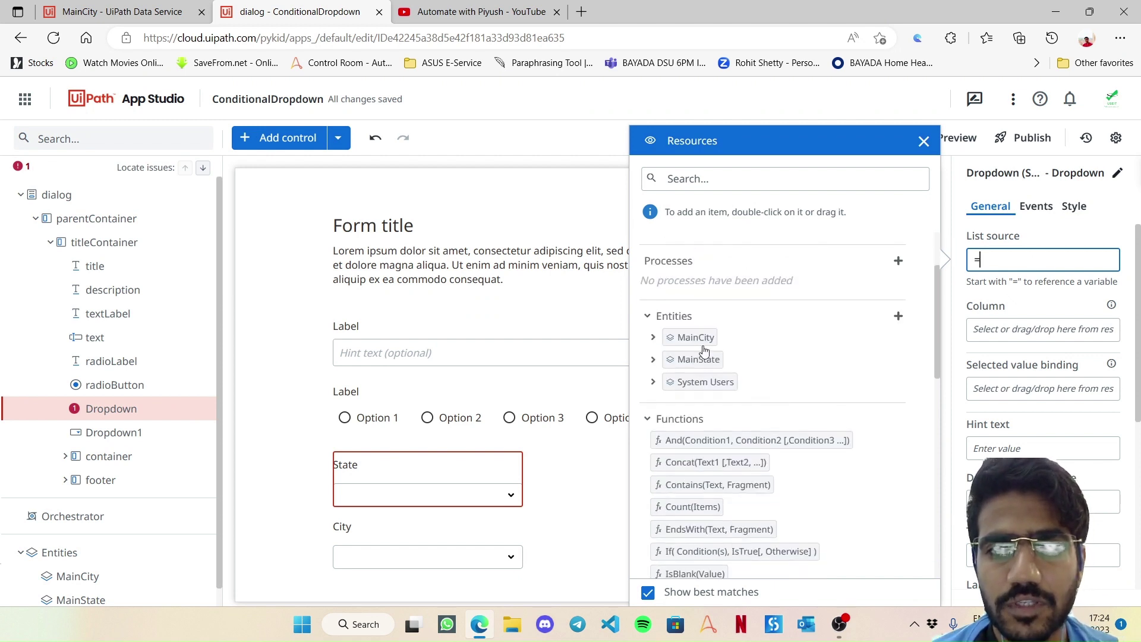
pyautogui.click(699, 359)
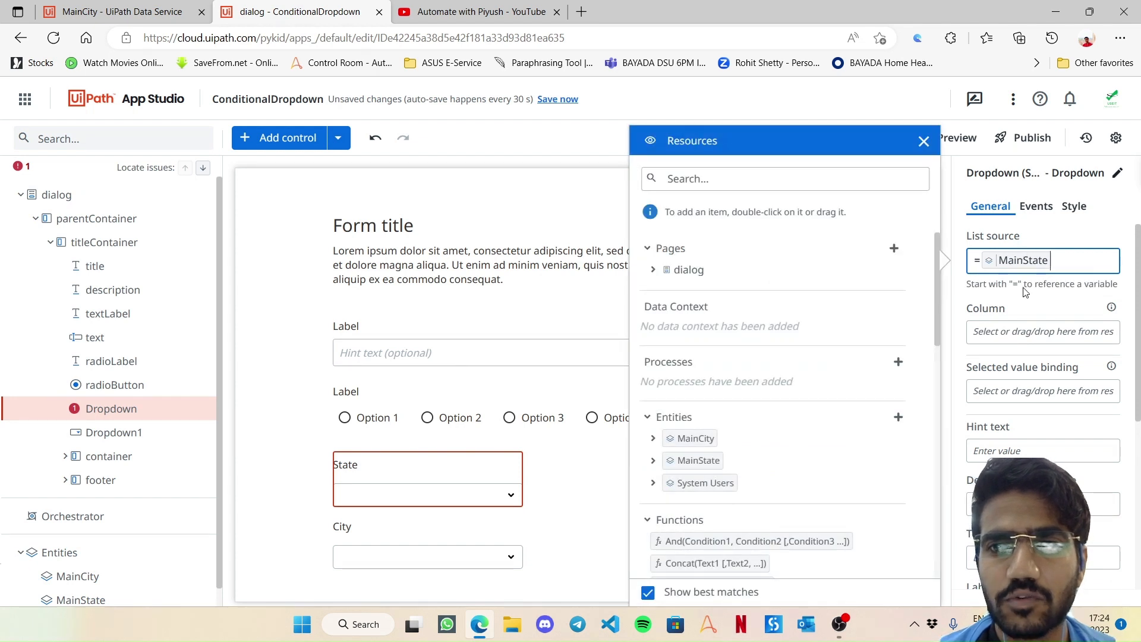
pyautogui.click(923, 140)
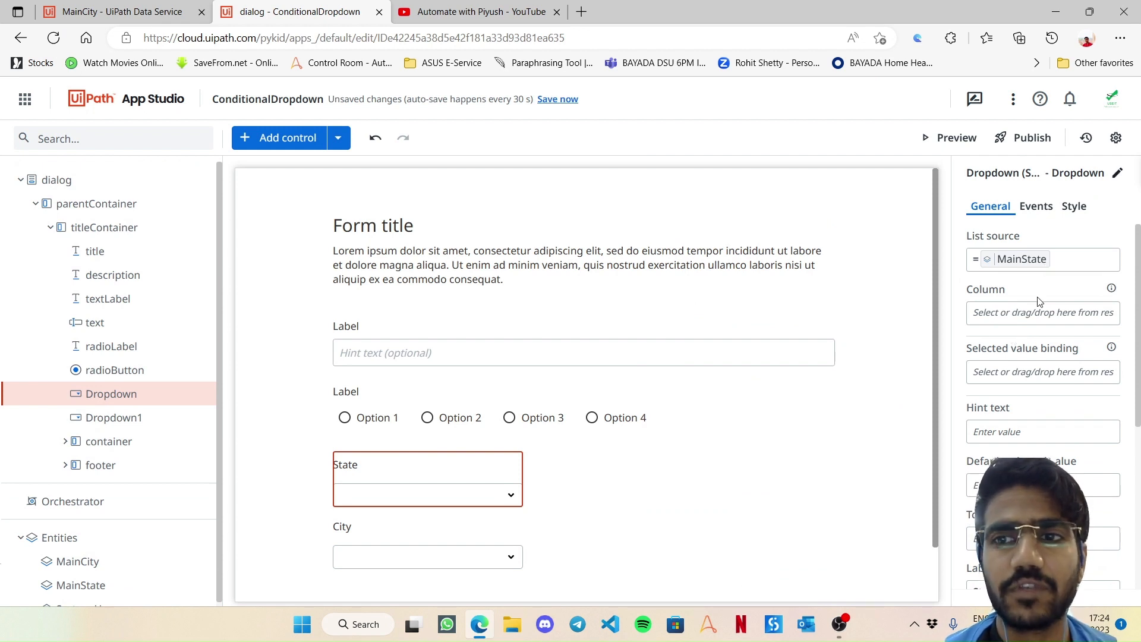
# Step: Show the State field as the dropdown's Column
pyautogui.click(1043, 312)
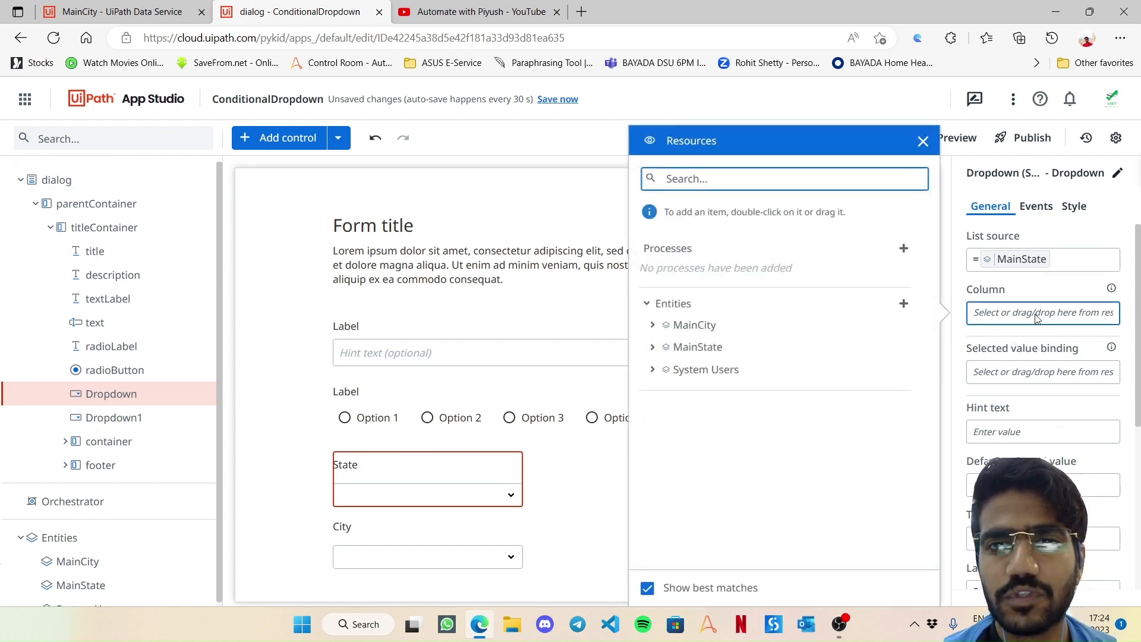
pyautogui.click(652, 347)
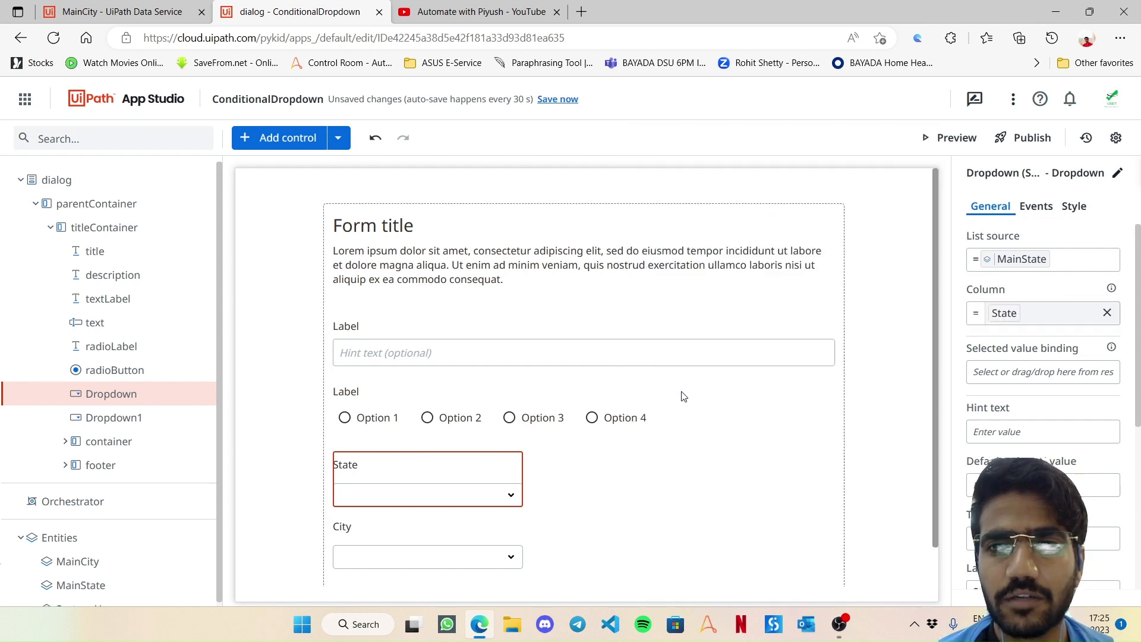
# Step: Bind the State dropdown's selected value to a new app variable named State
pyautogui.click(1043, 372)
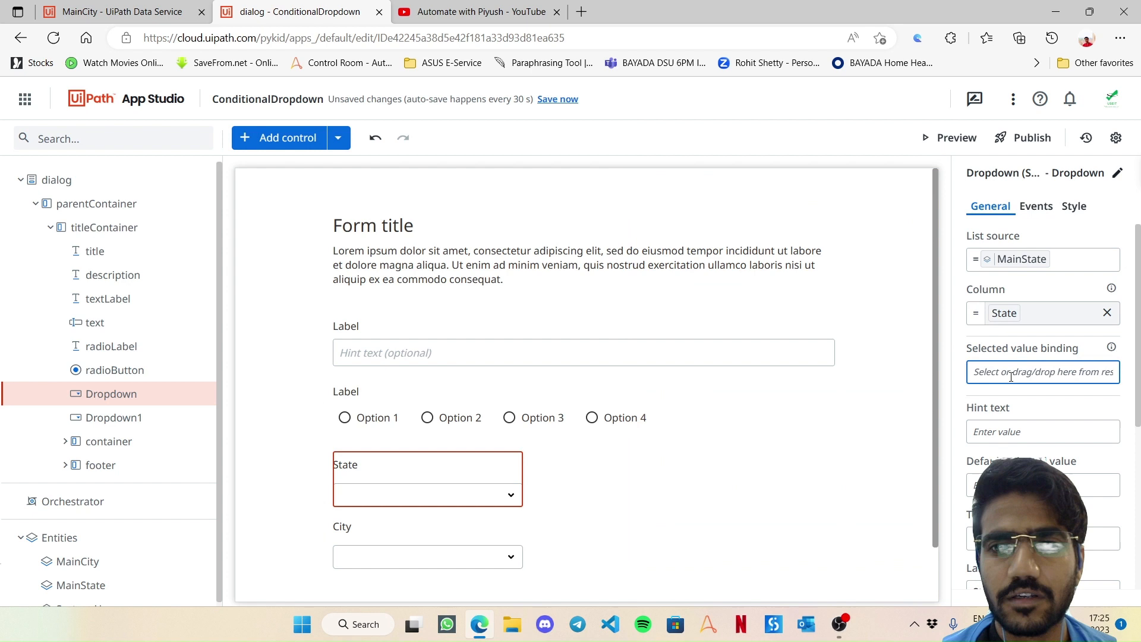
pyautogui.click(1043, 372)
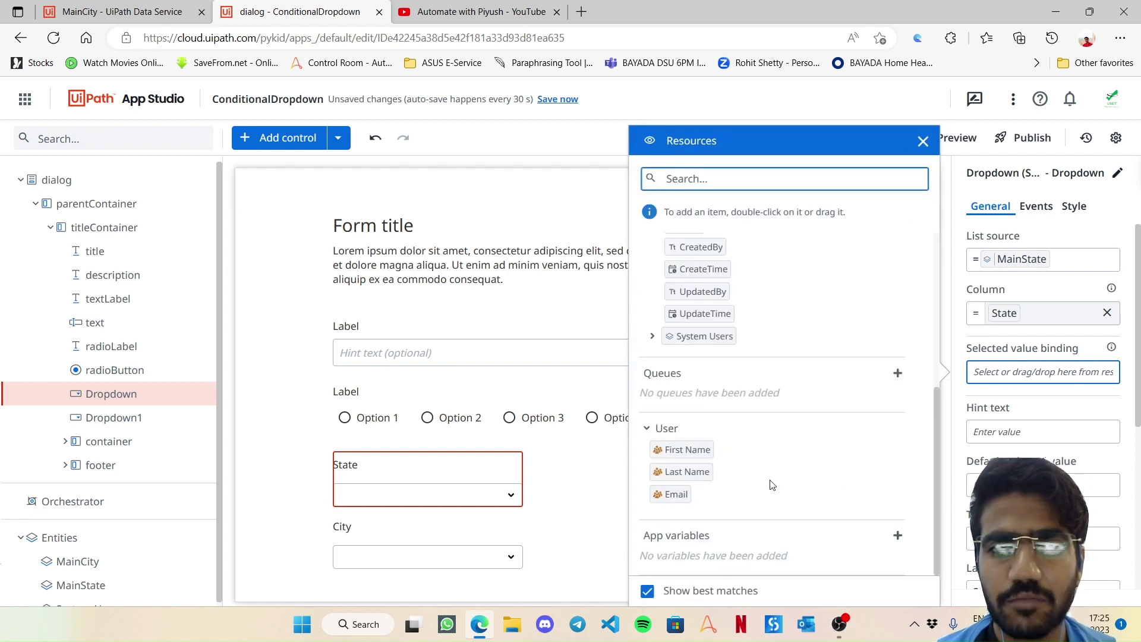
pyautogui.click(898, 535)
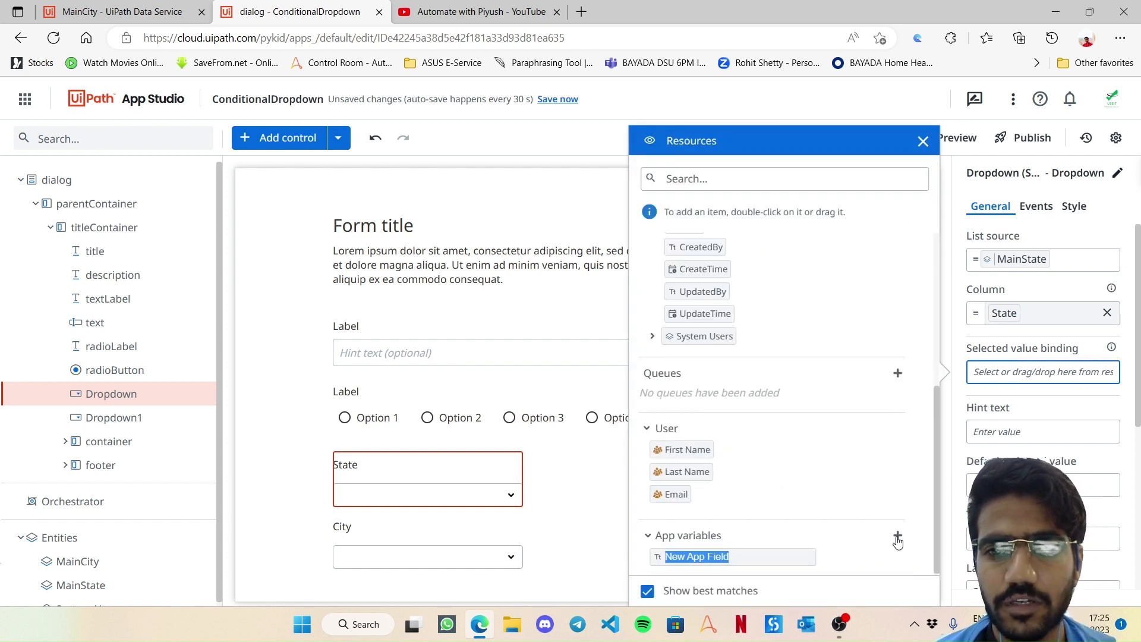
pyautogui.write('State')
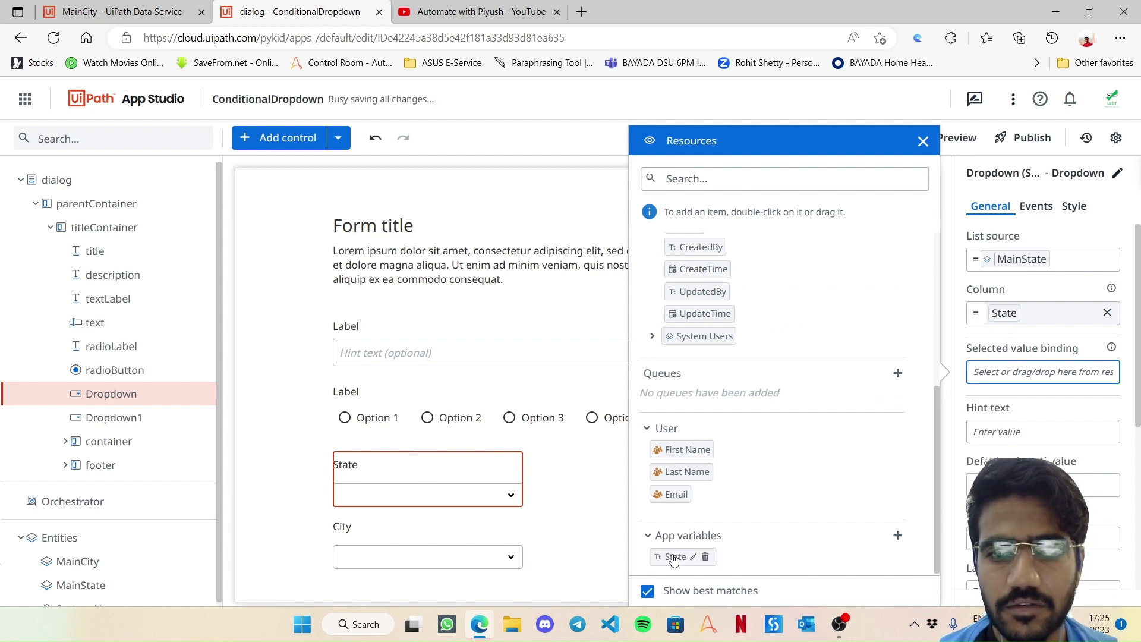
pyautogui.click(923, 141)
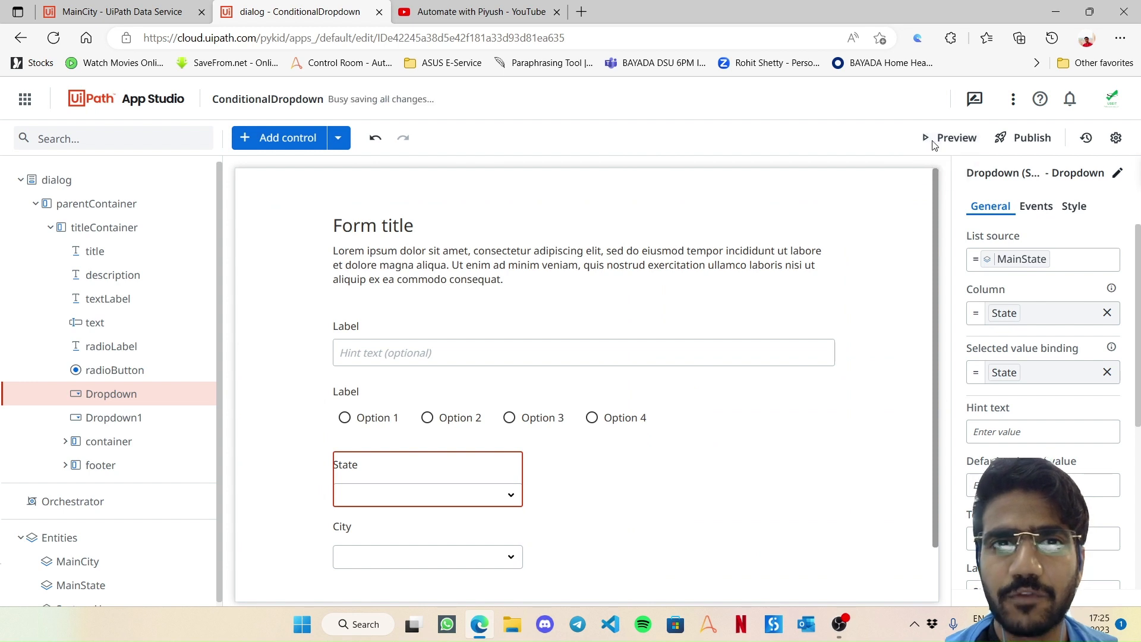
# Step: Preview the app, check the State dropdown's options, and return to the editor
pyautogui.click(956, 138)
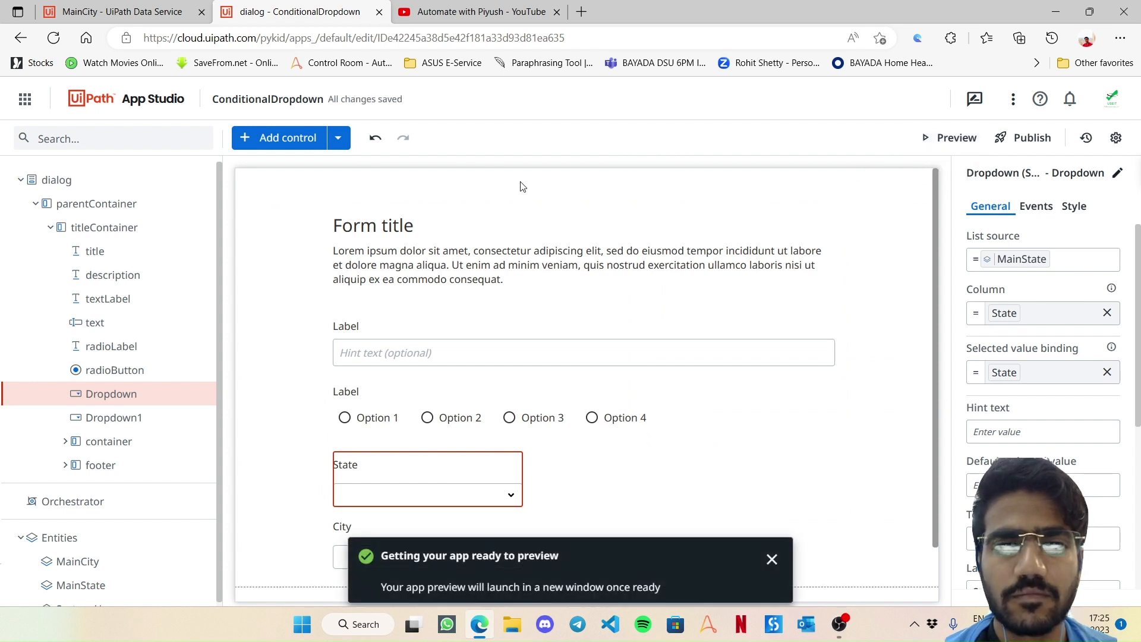
pyautogui.click(948, 138)
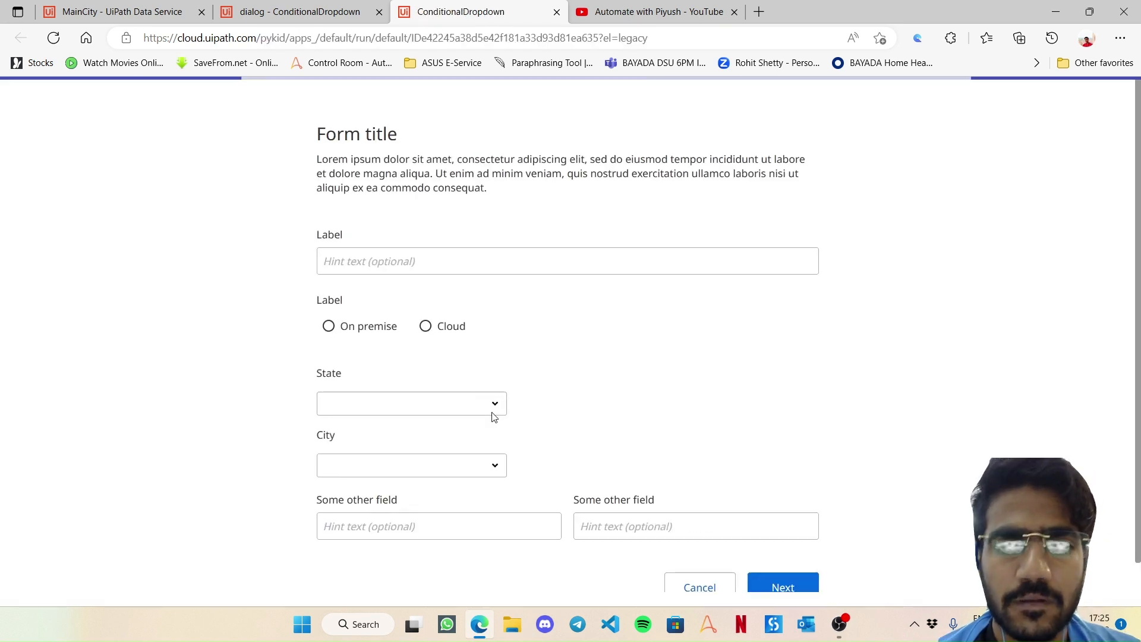
pyautogui.click(412, 404)
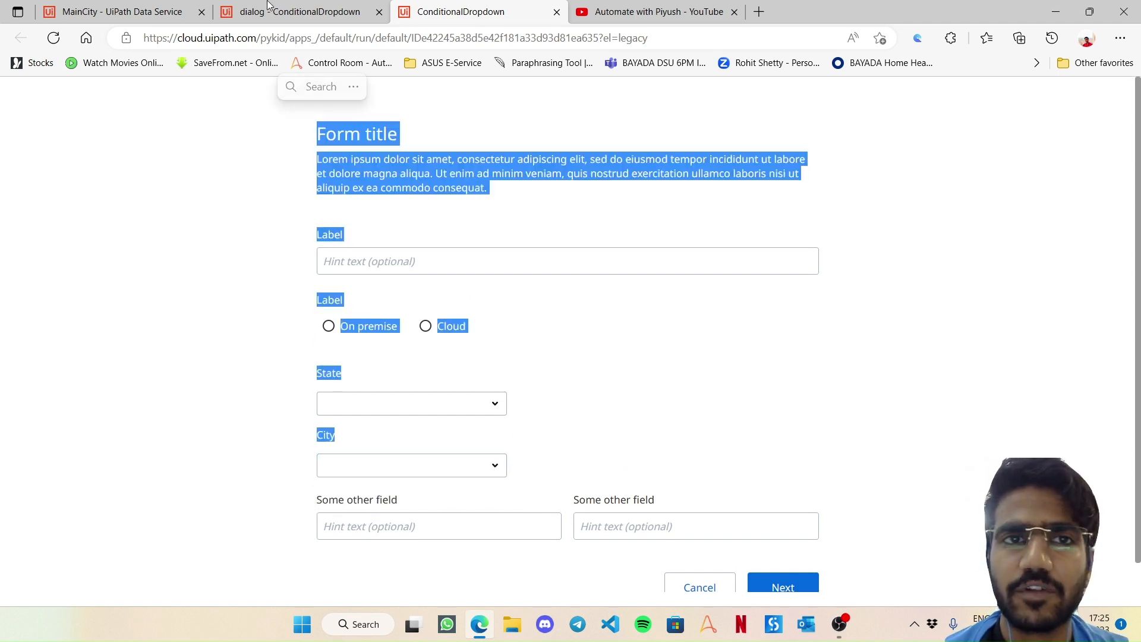
pyautogui.click(298, 11)
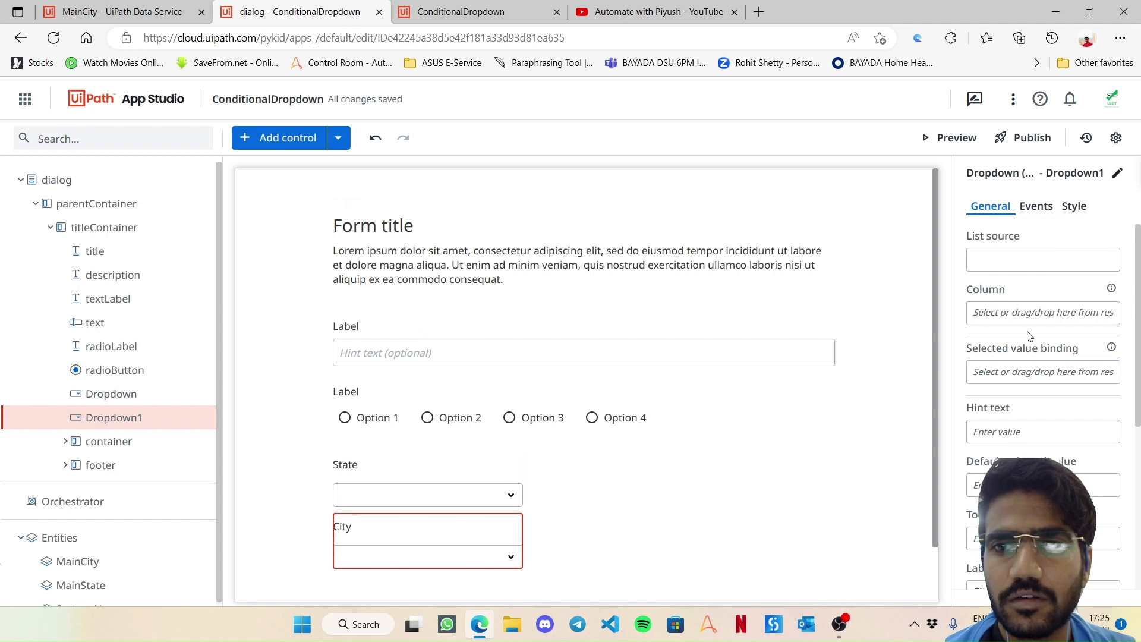
# Step: Start the City dropdown's list source as = Filter(MainCity, [MainCity.State, ..
pyautogui.click(1042, 259)
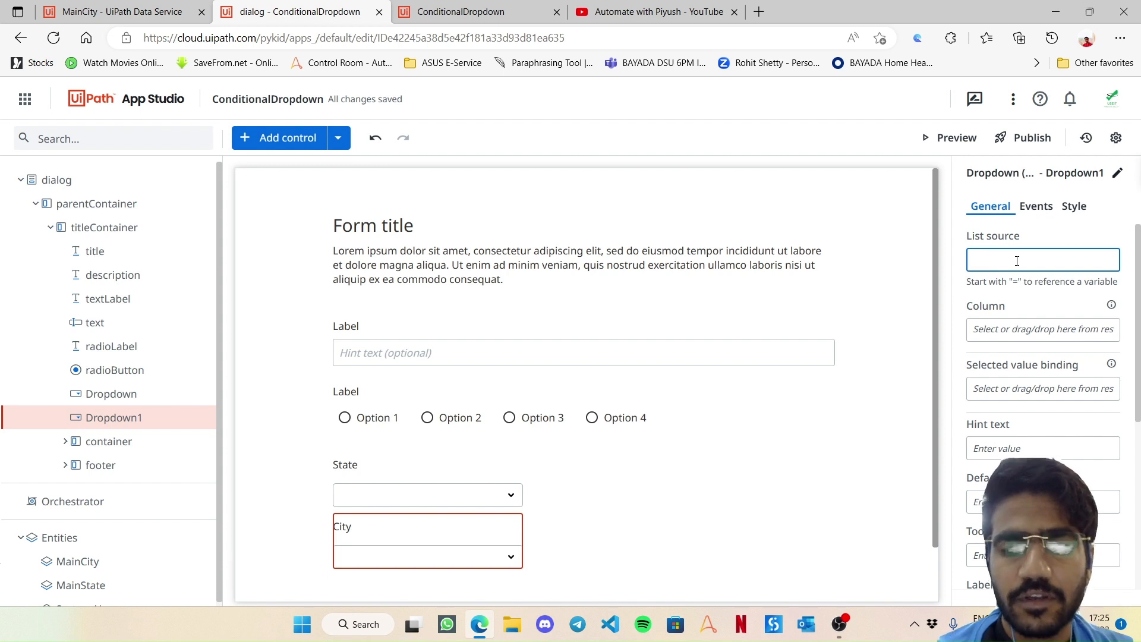
pyautogui.write('=')
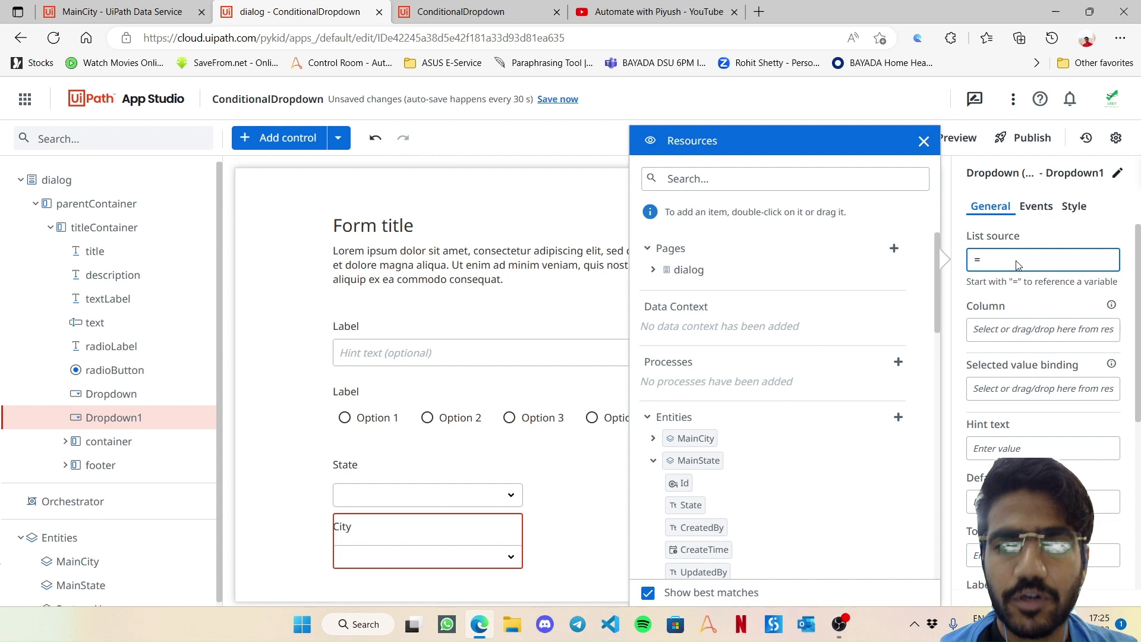
pyautogui.moveTo(899, 435)
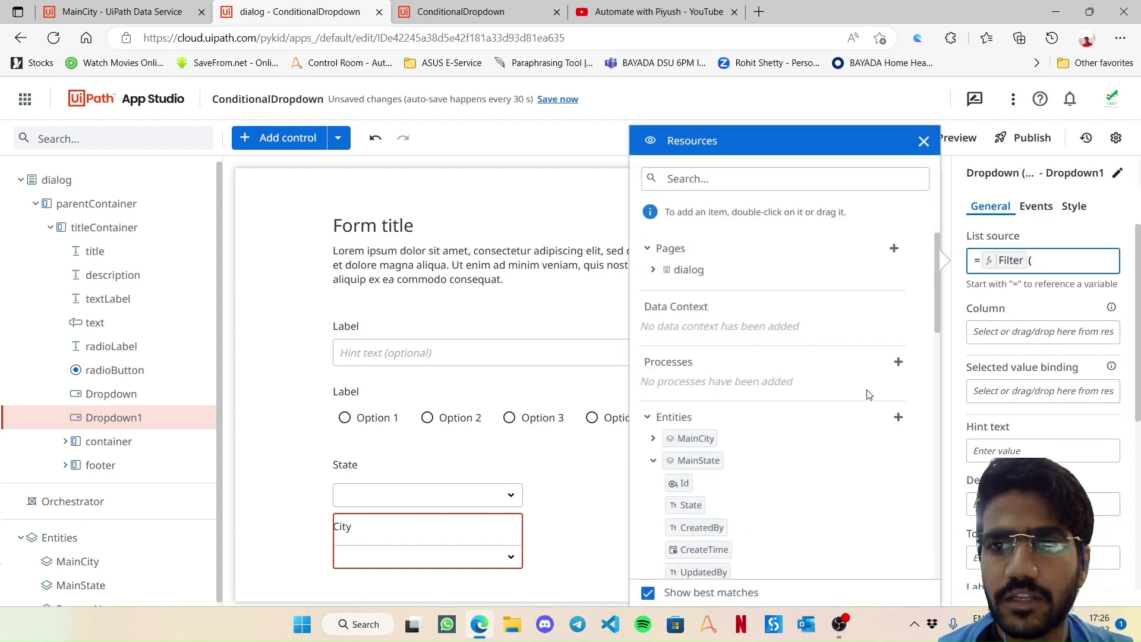
pyautogui.scroll(-3)
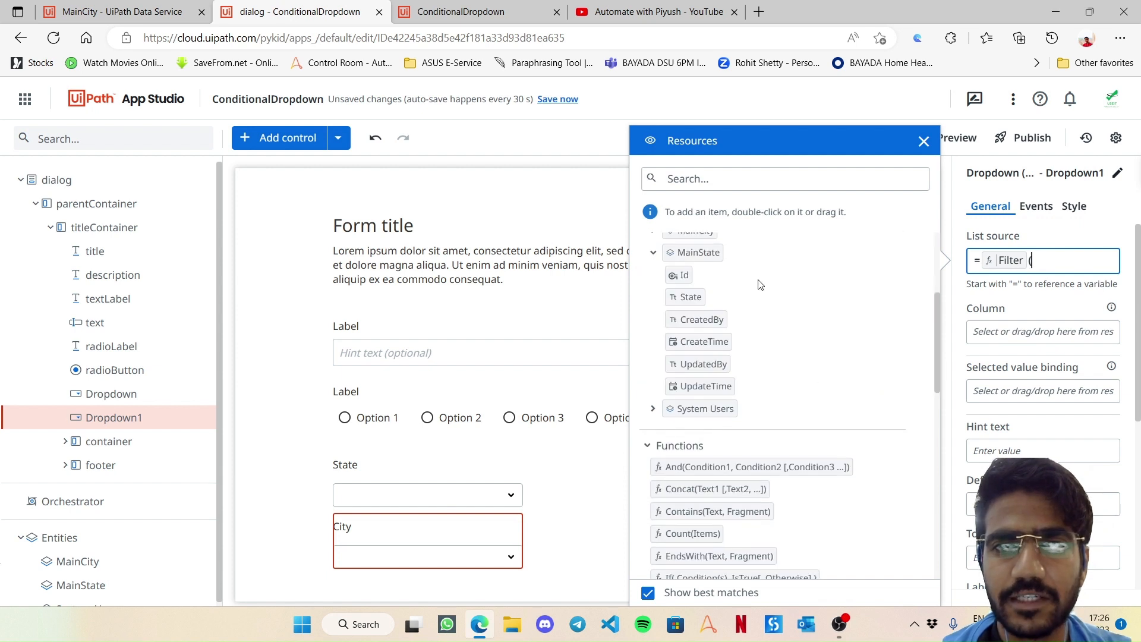
pyautogui.click(924, 142)
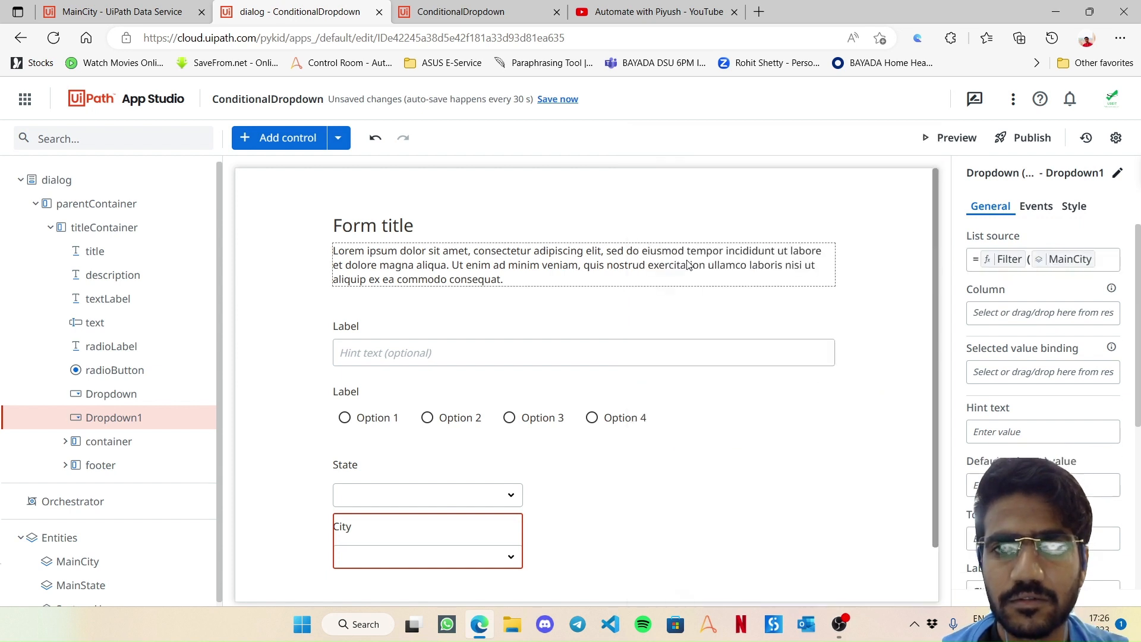
pyautogui.click(1070, 260)
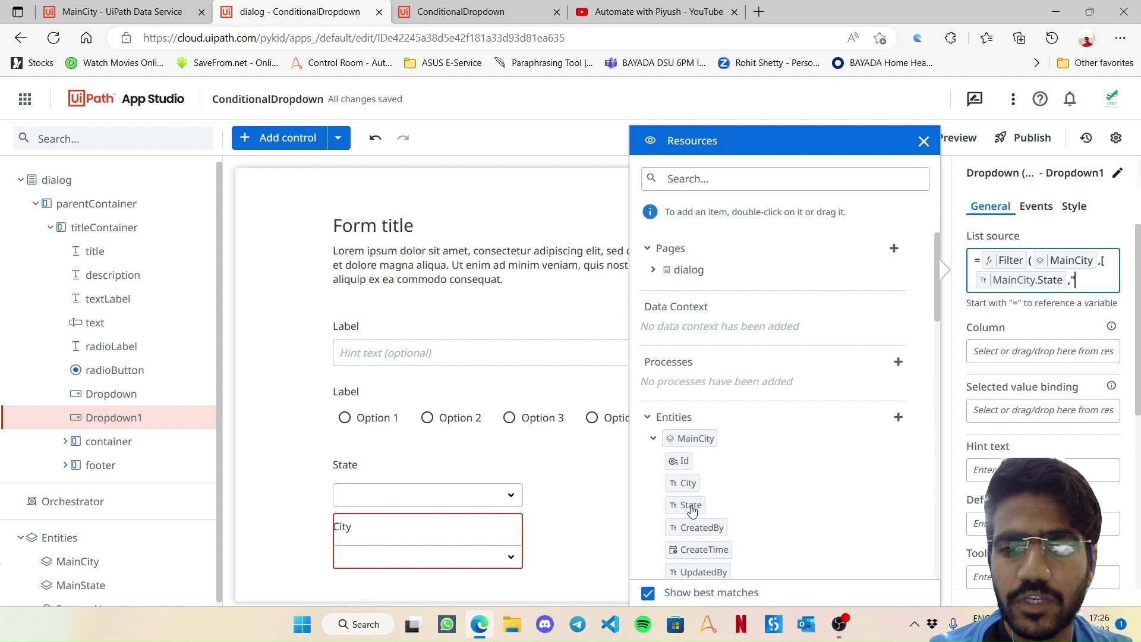
# Step: Continue the condition with "=" and a nested Filter(MainState, [MainState.State, "=", ..
pyautogui.write('=",')
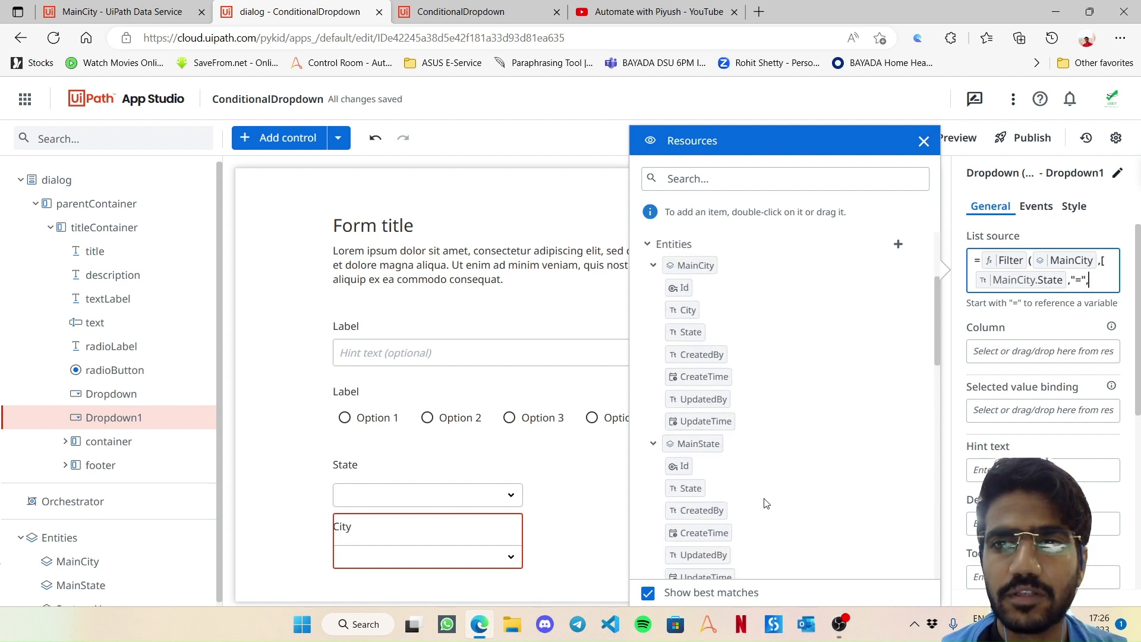
pyautogui.scroll(-3)
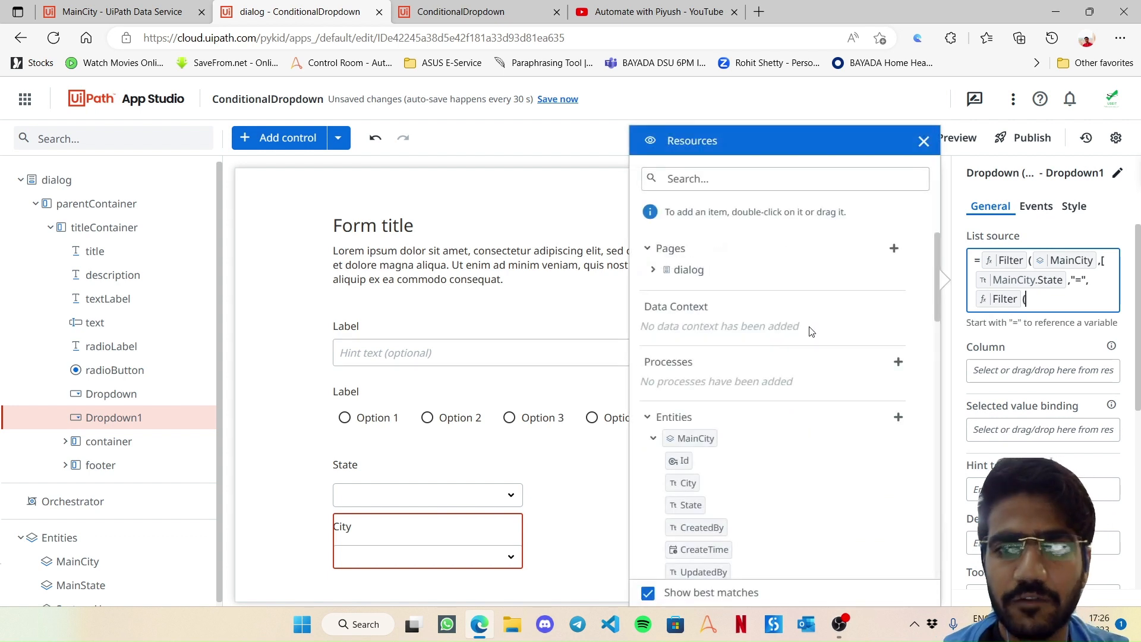
pyautogui.scroll(-3)
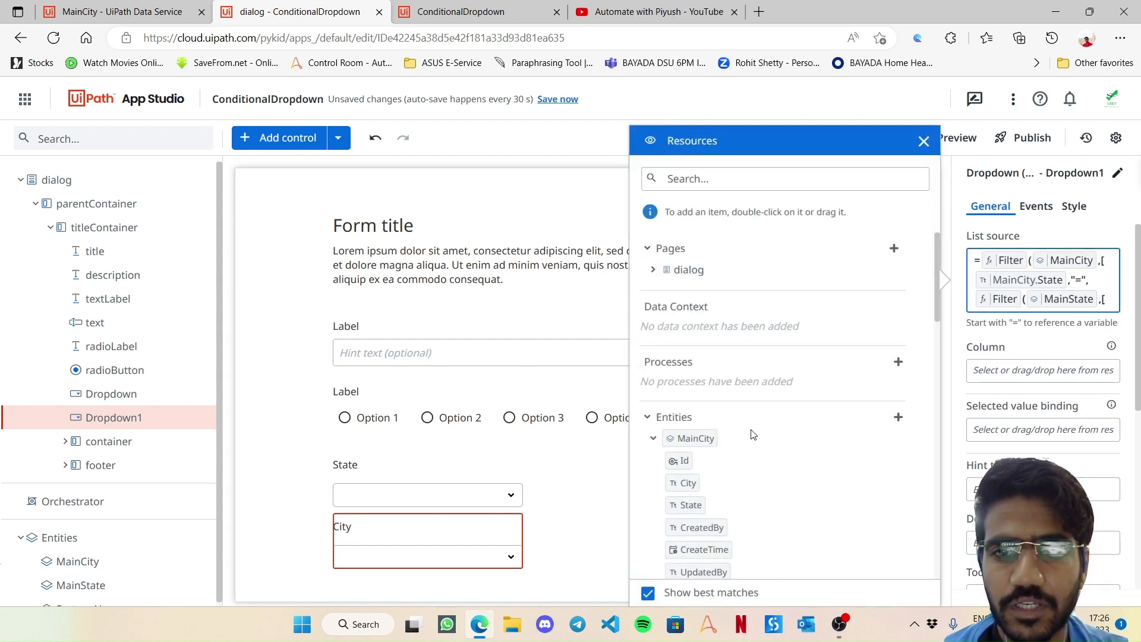
pyautogui.scroll(-3)
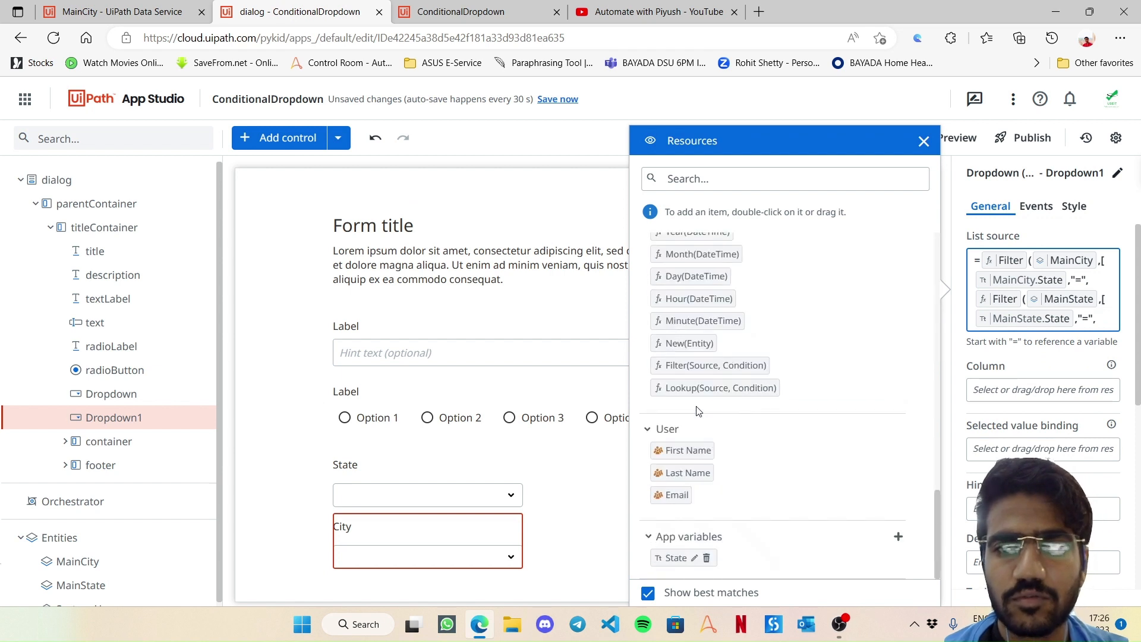
# Step: Insert the State variable and close the nested filter with [0])
pyautogui.click(924, 141)
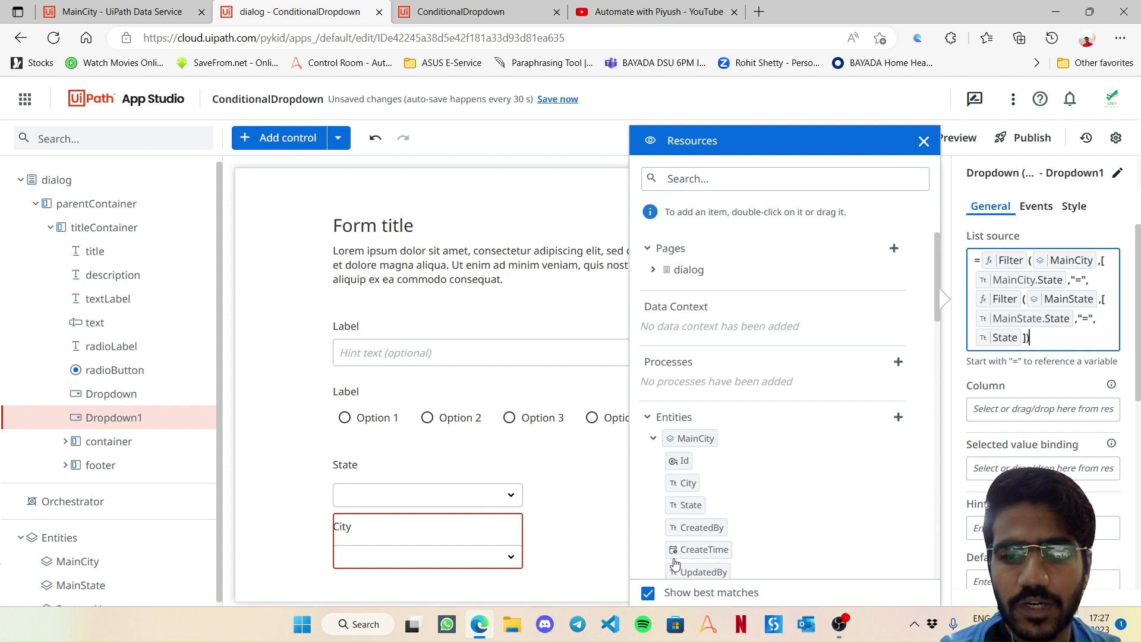
pyautogui.write('[0].')
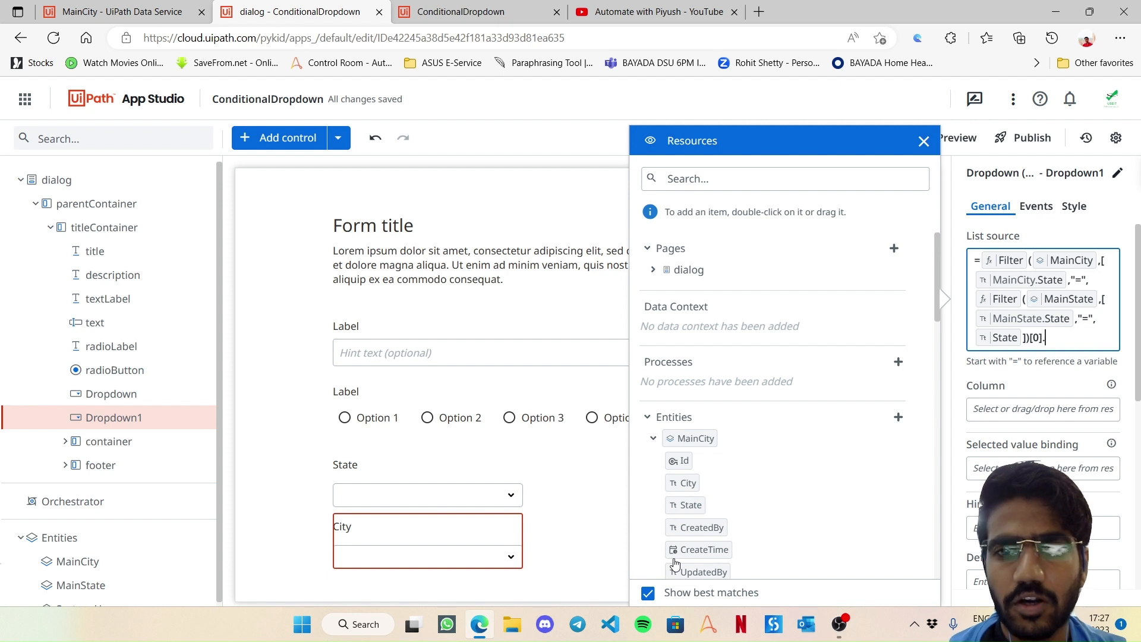
pyautogui.scroll(-3)
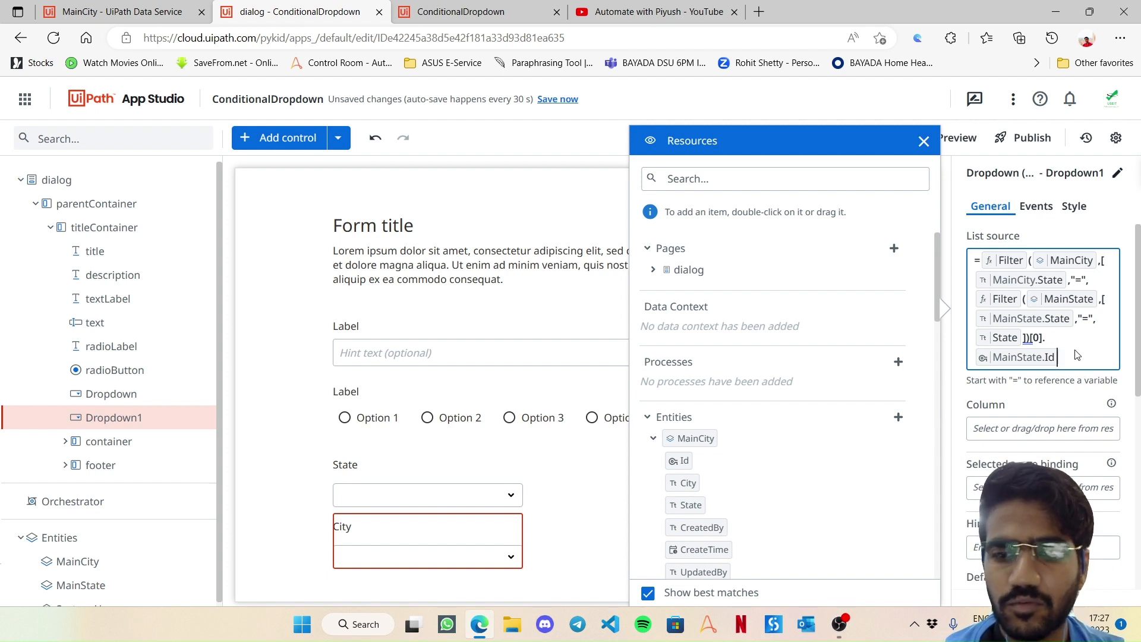
pyautogui.write(')]')
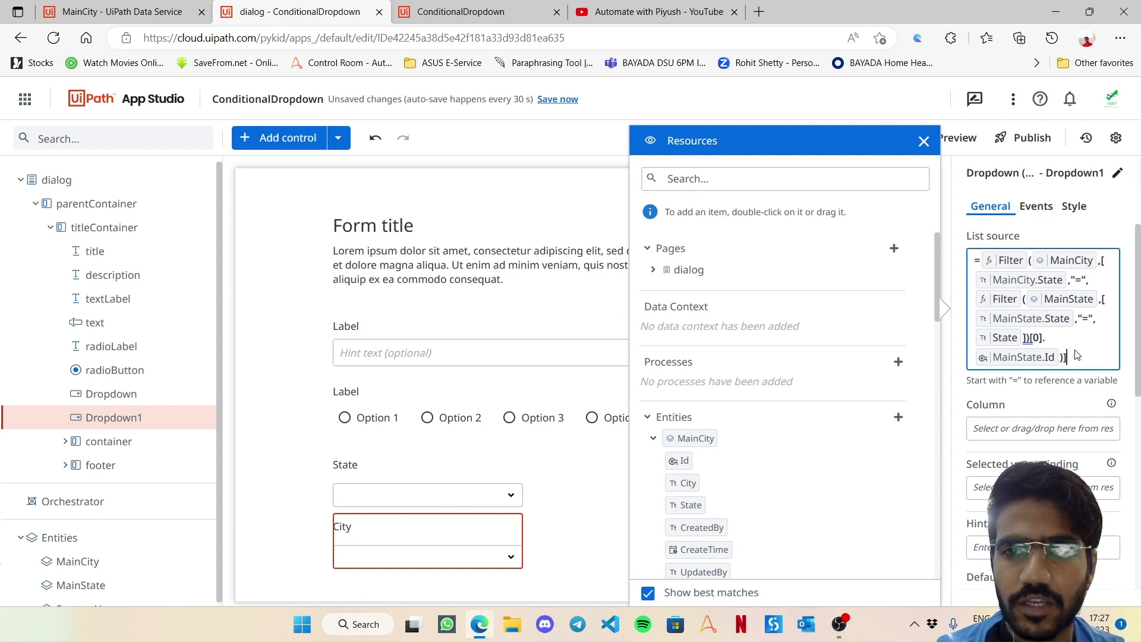
# Step: Finish the expression with .MainState.Id and close the Resources panel
pyautogui.click(924, 140)
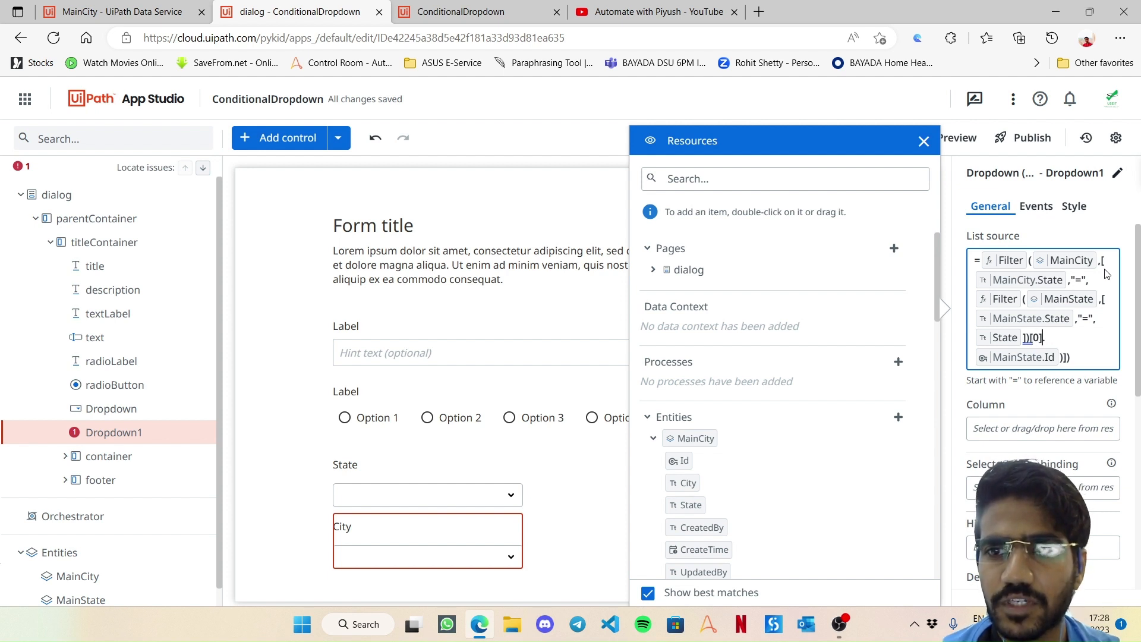
pyautogui.write('.')
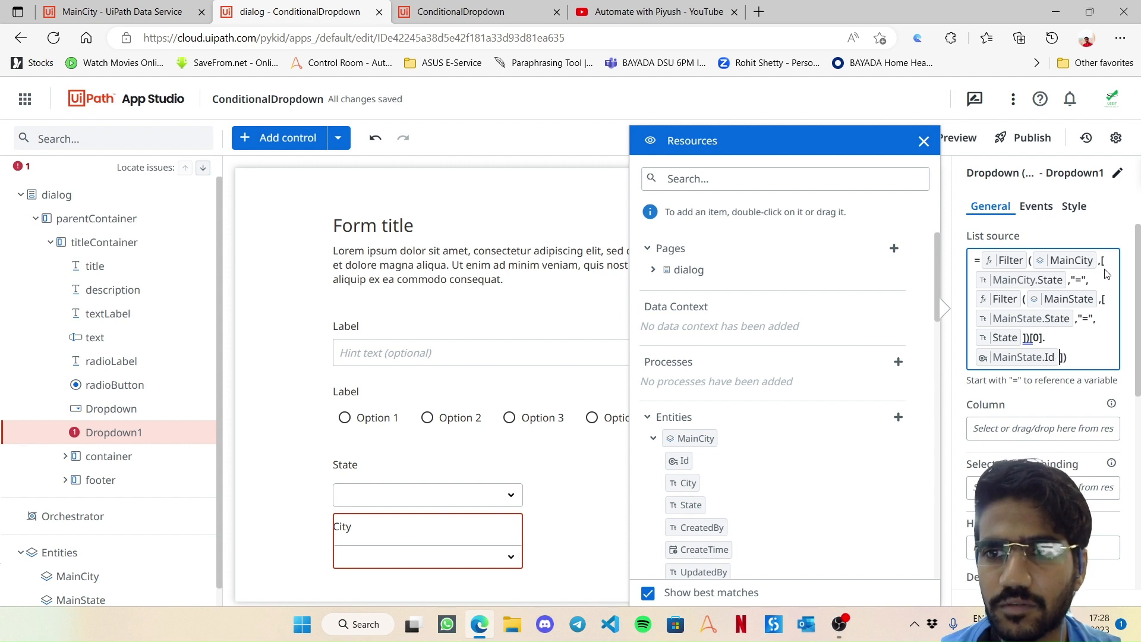
pyautogui.click(924, 141)
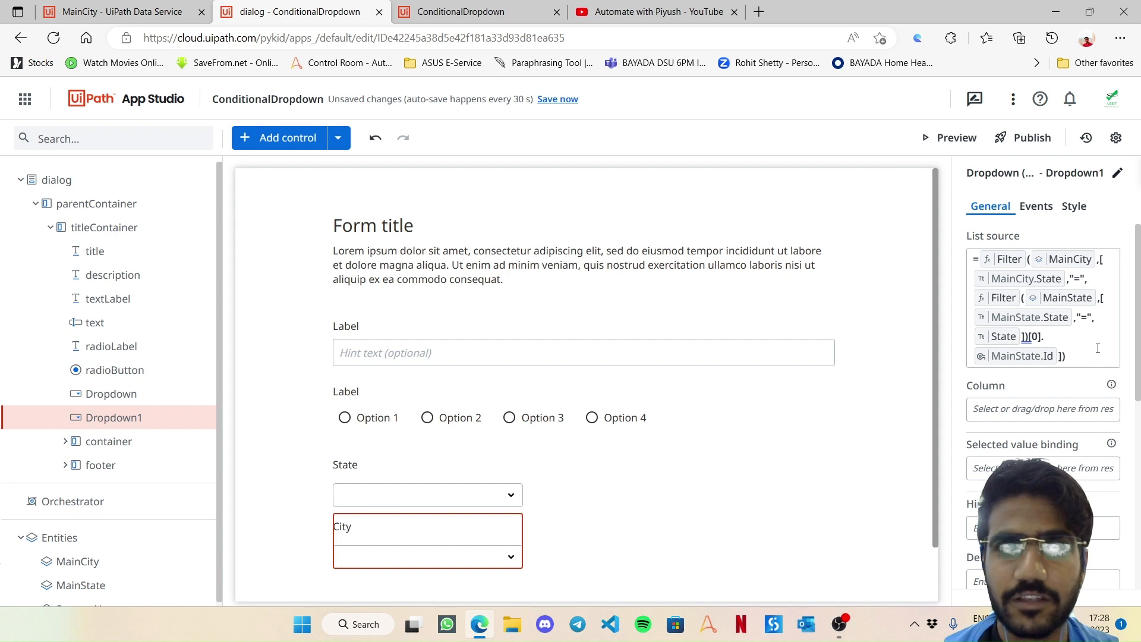
# Step: Show MainCity's City column and bind the selected value to the City app variable
pyautogui.click(1042, 409)
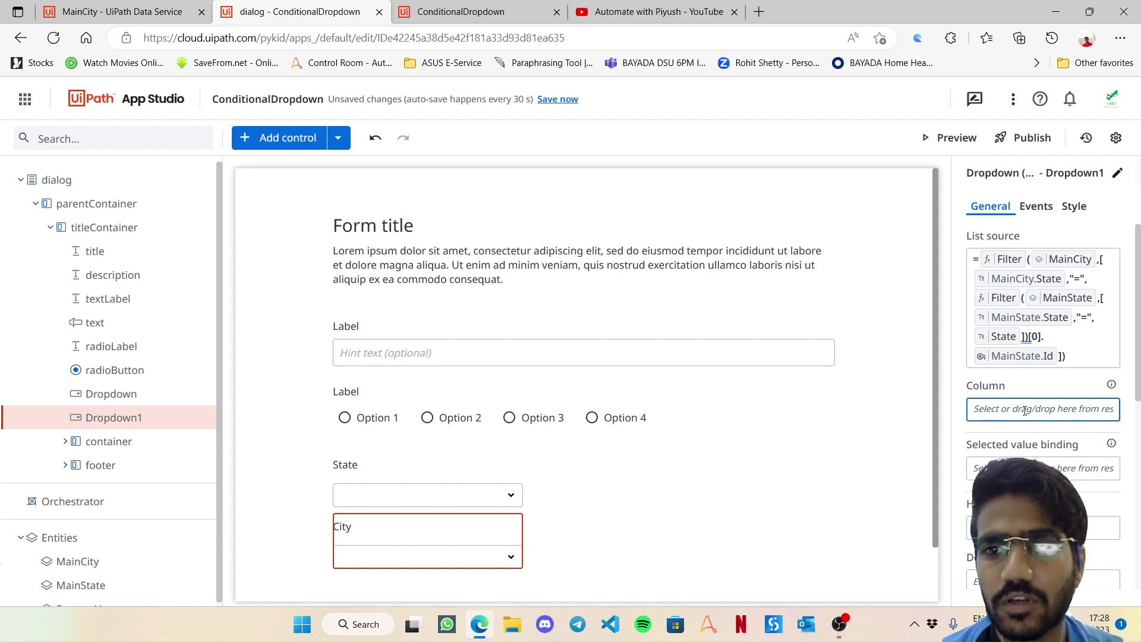
pyautogui.click(1043, 410)
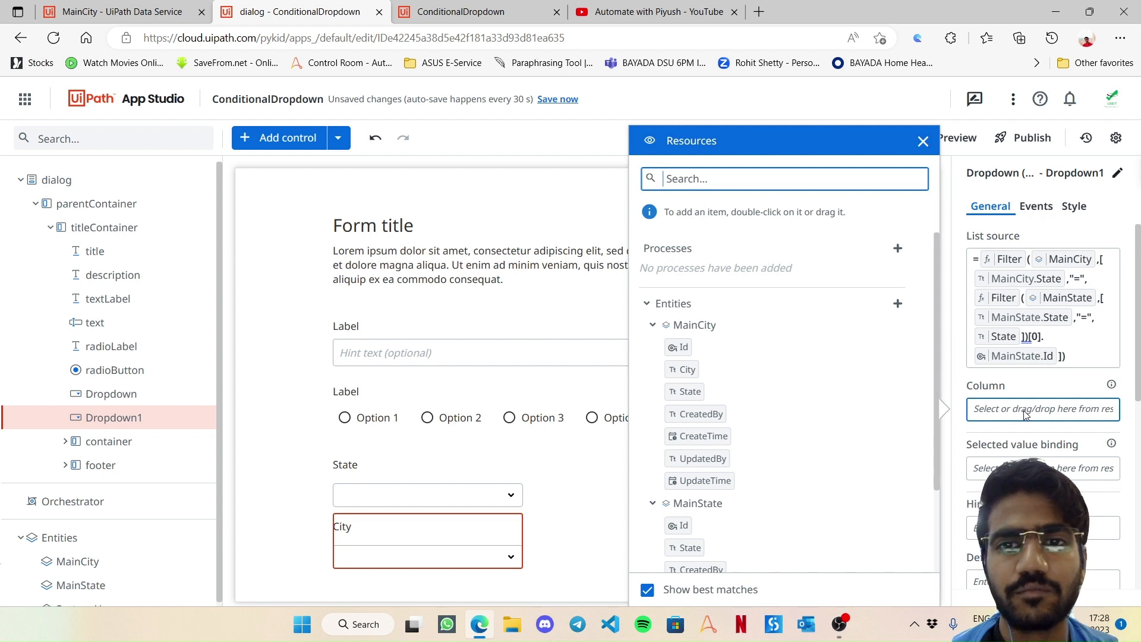
pyautogui.moveTo(687, 350)
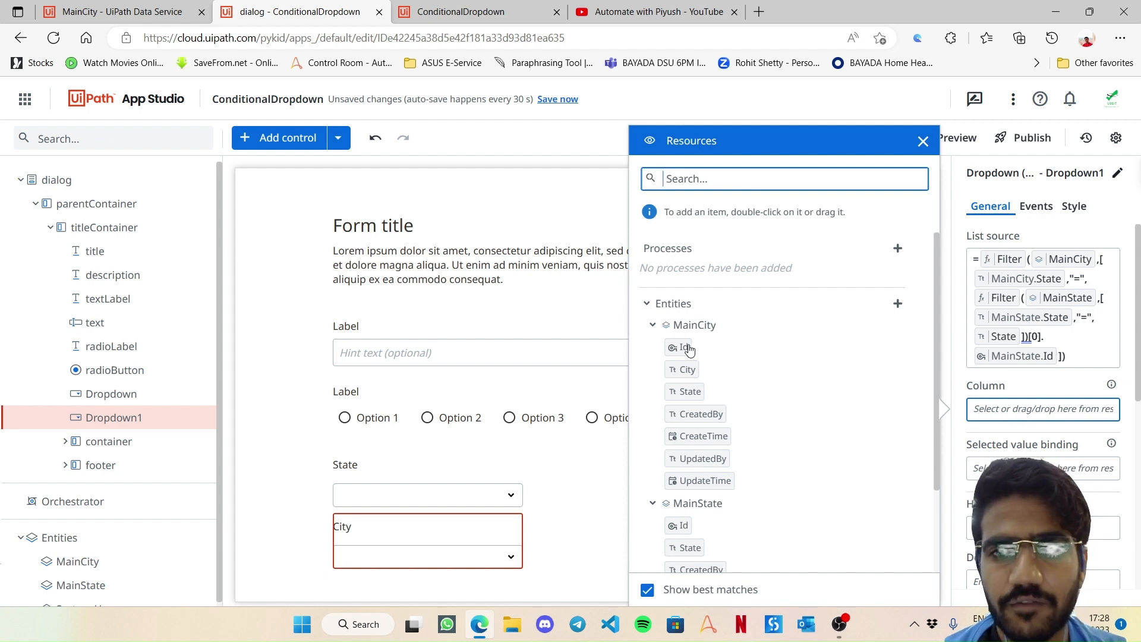
pyautogui.click(923, 141)
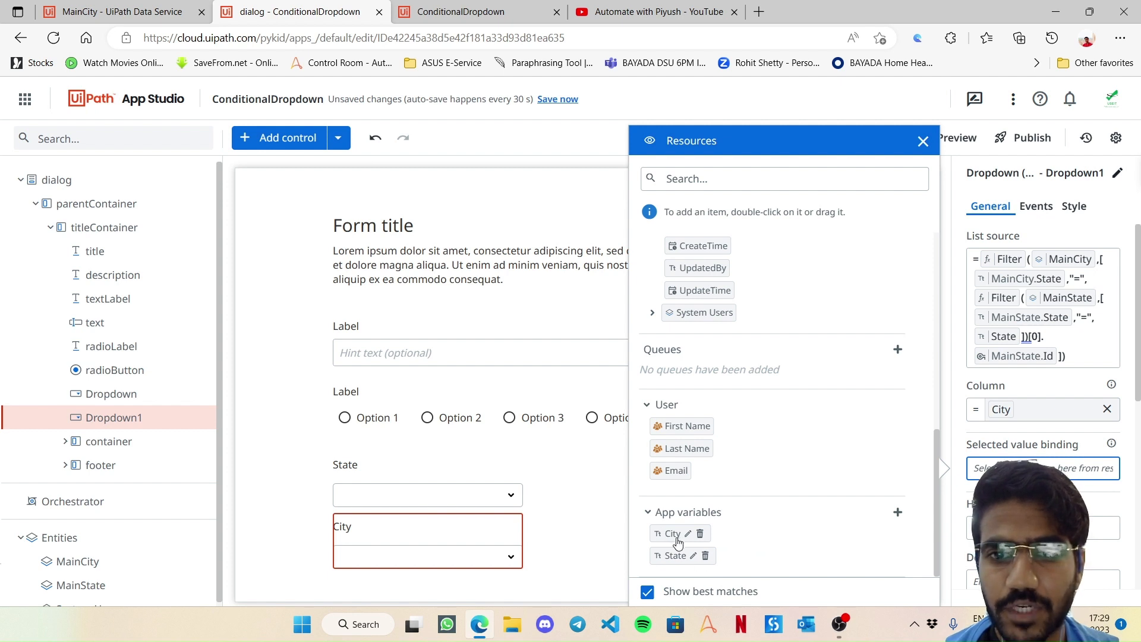
pyautogui.click(923, 142)
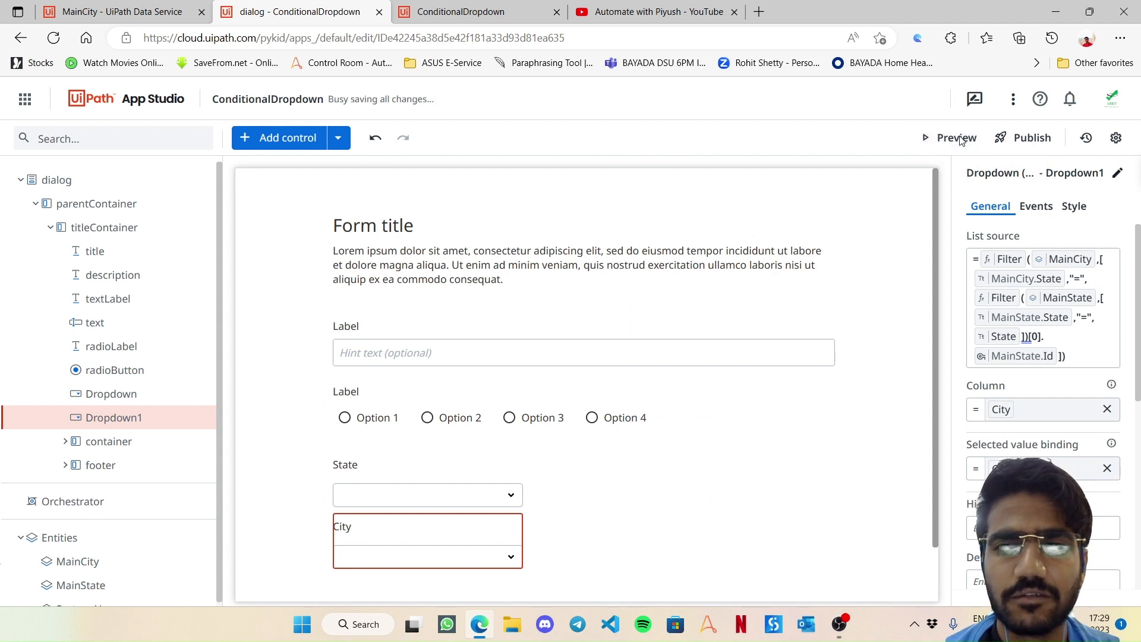
# Step: Launch the app preview in a new browser tab showing the State and City dropdowns
pyautogui.click(956, 138)
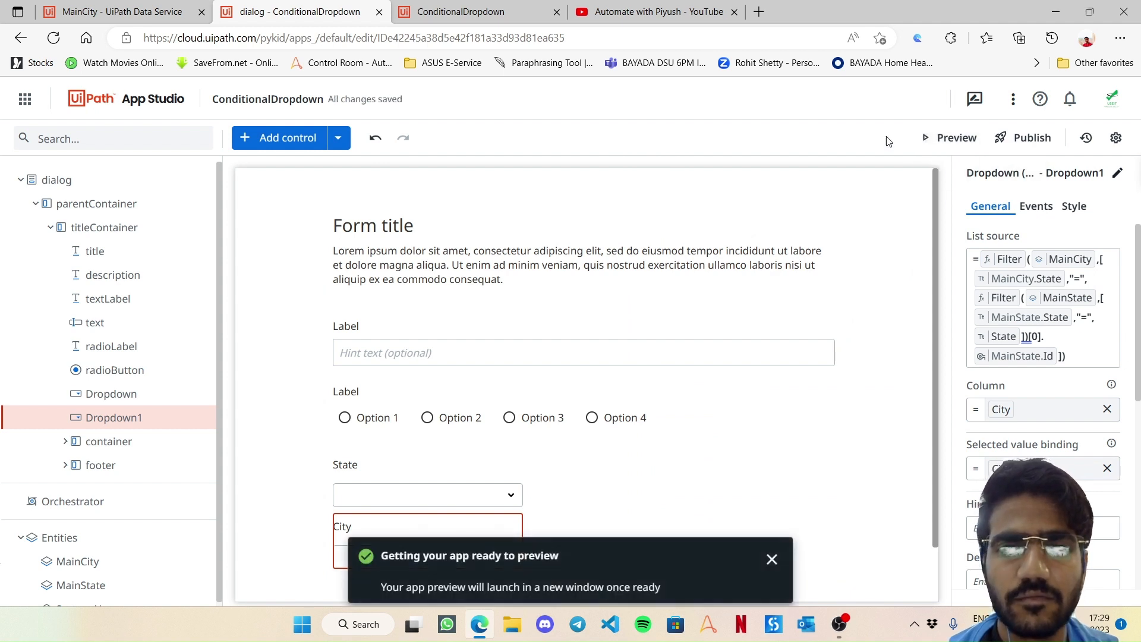
pyautogui.click(956, 138)
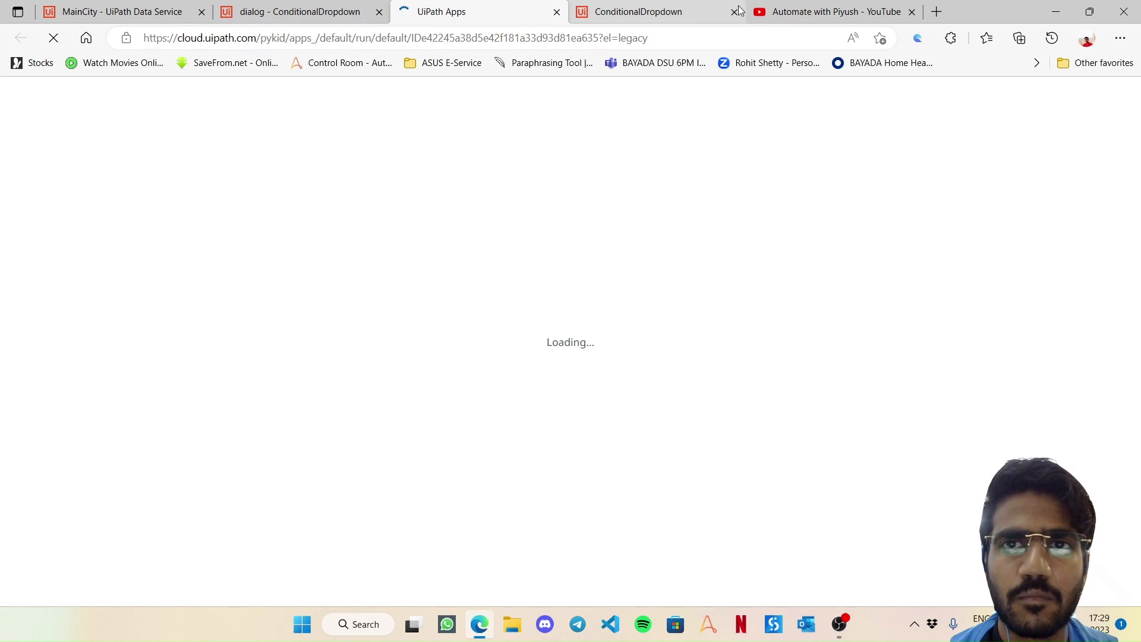
pyautogui.click(739, 12)
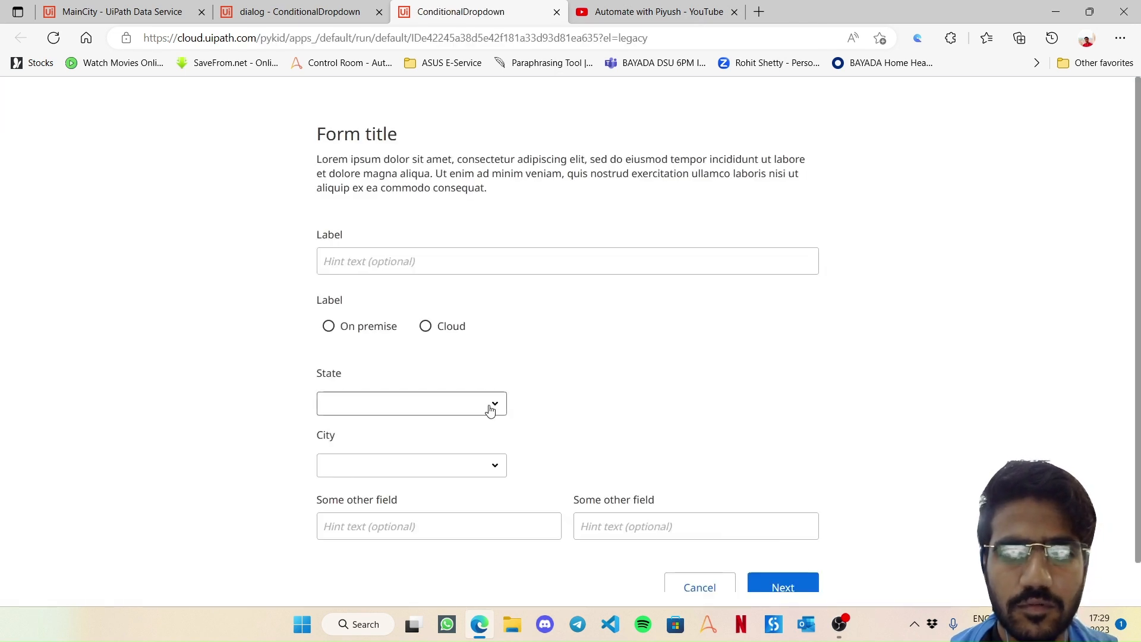
# Step: Check the empty City list, choose Rajasthan, and confirm City offers only Rajasthan's cities
pyautogui.click(411, 466)
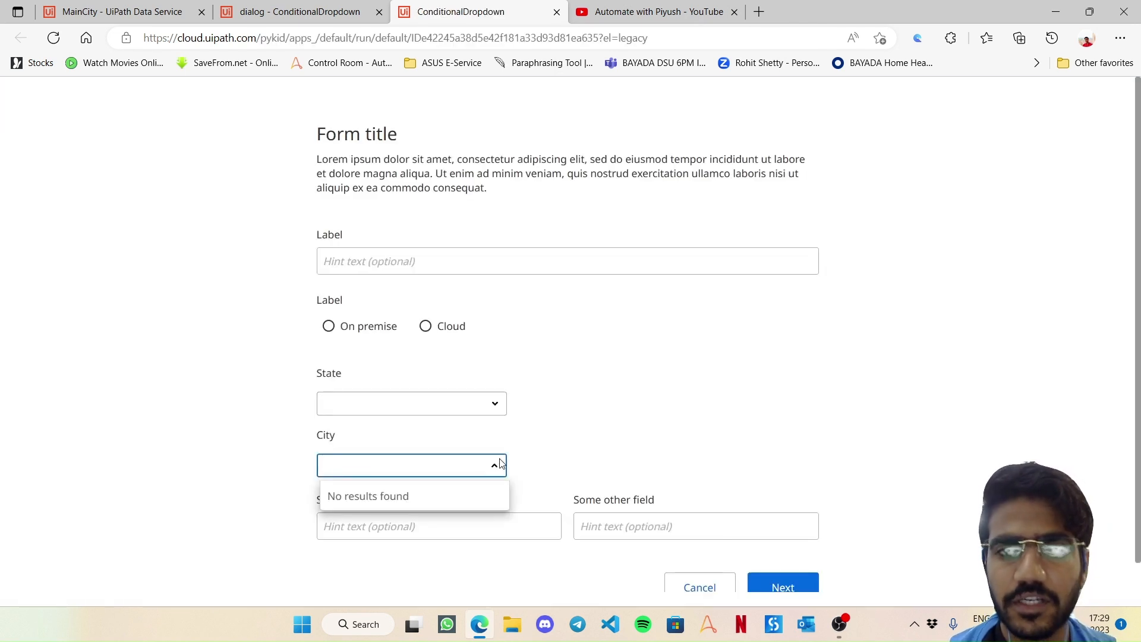
pyautogui.click(412, 403)
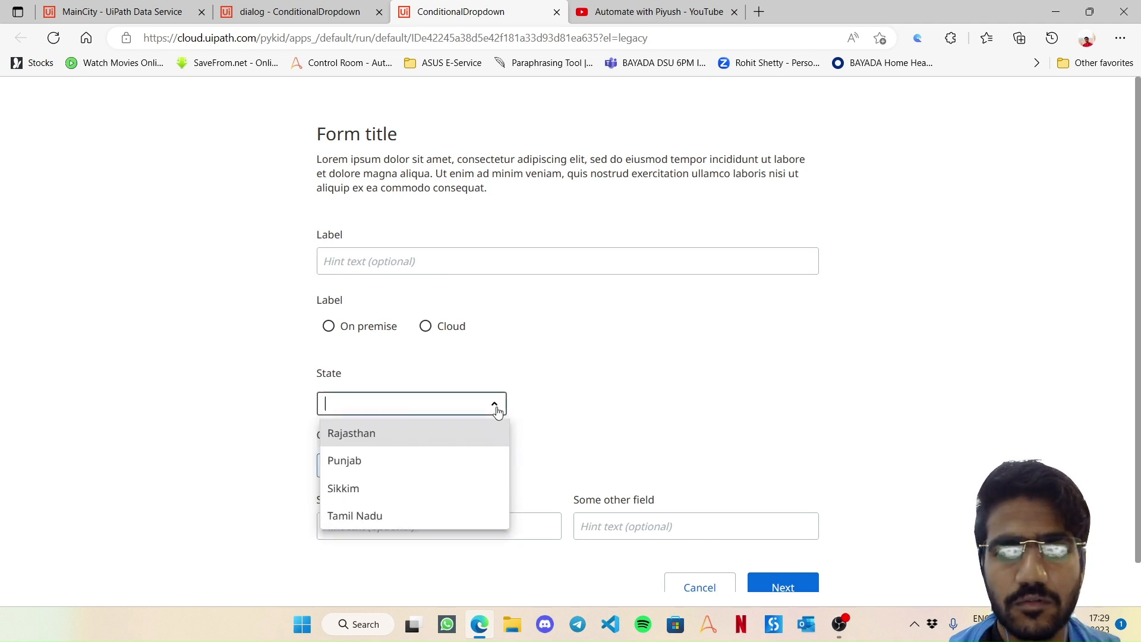
pyautogui.click(352, 433)
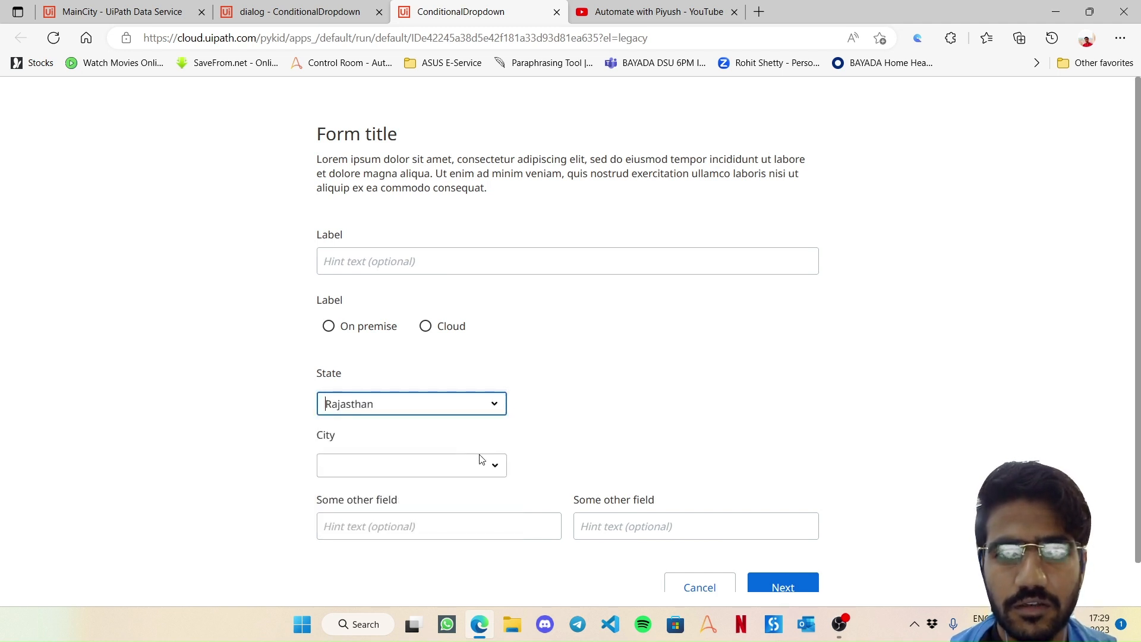
pyautogui.click(411, 466)
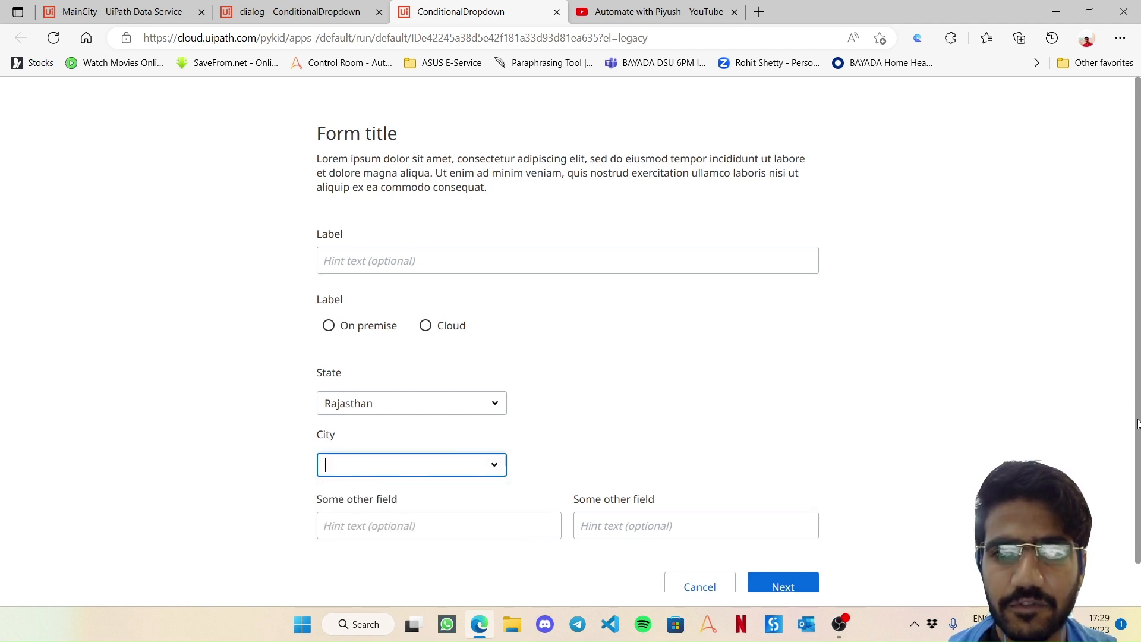
pyautogui.click(411, 465)
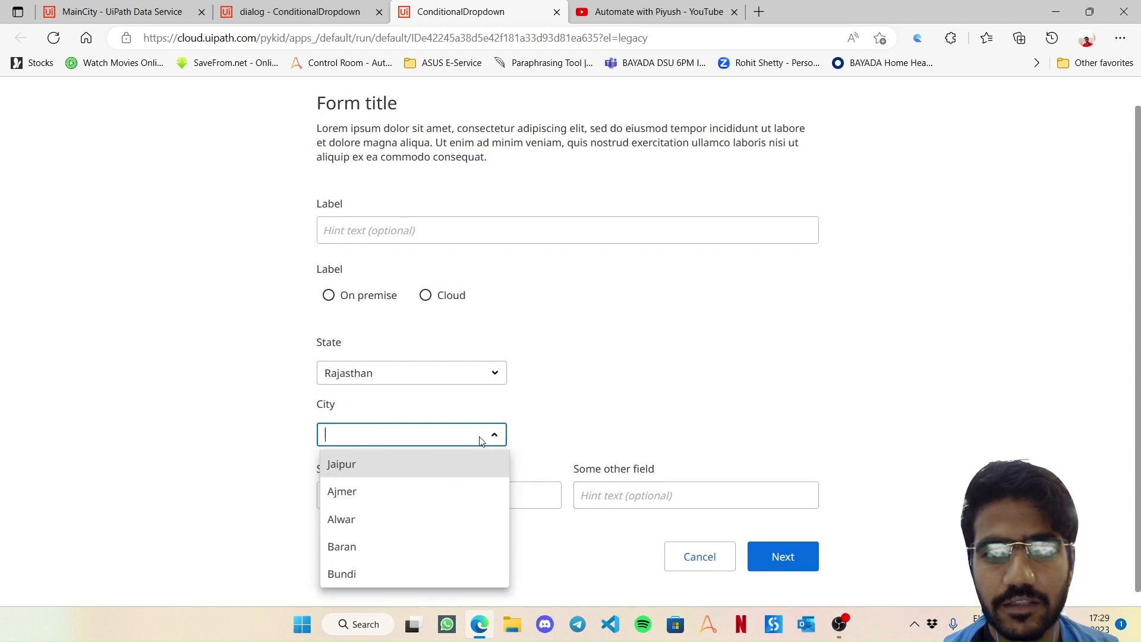
# Step: Choose Punjab, then Tamil Nadu, confirming City offers only each state's cities
pyautogui.click(412, 372)
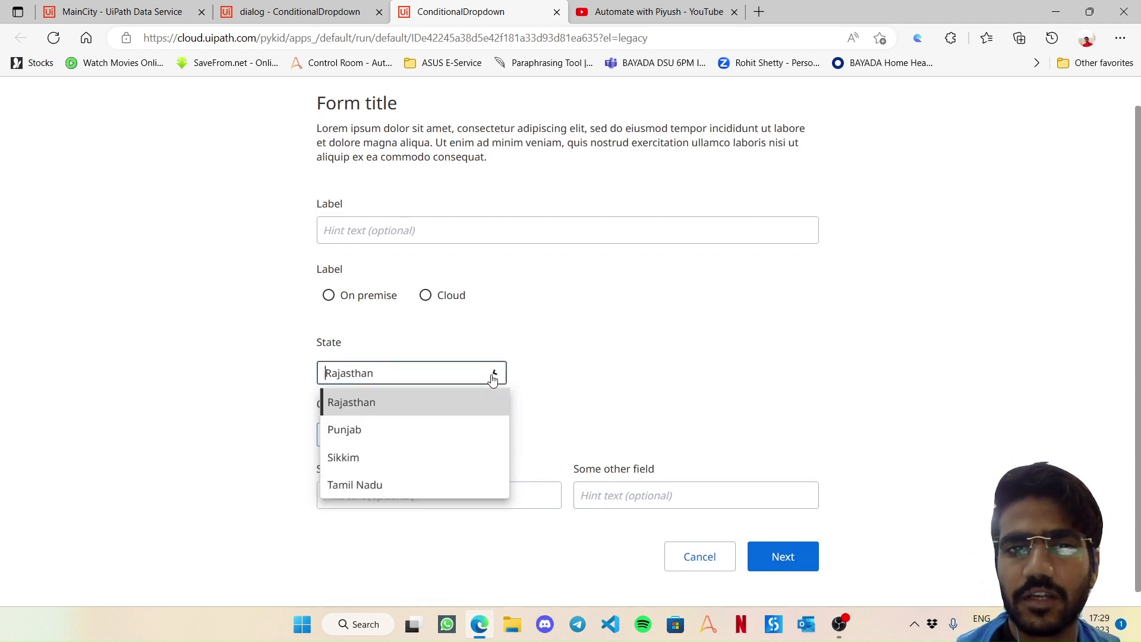
pyautogui.click(344, 431)
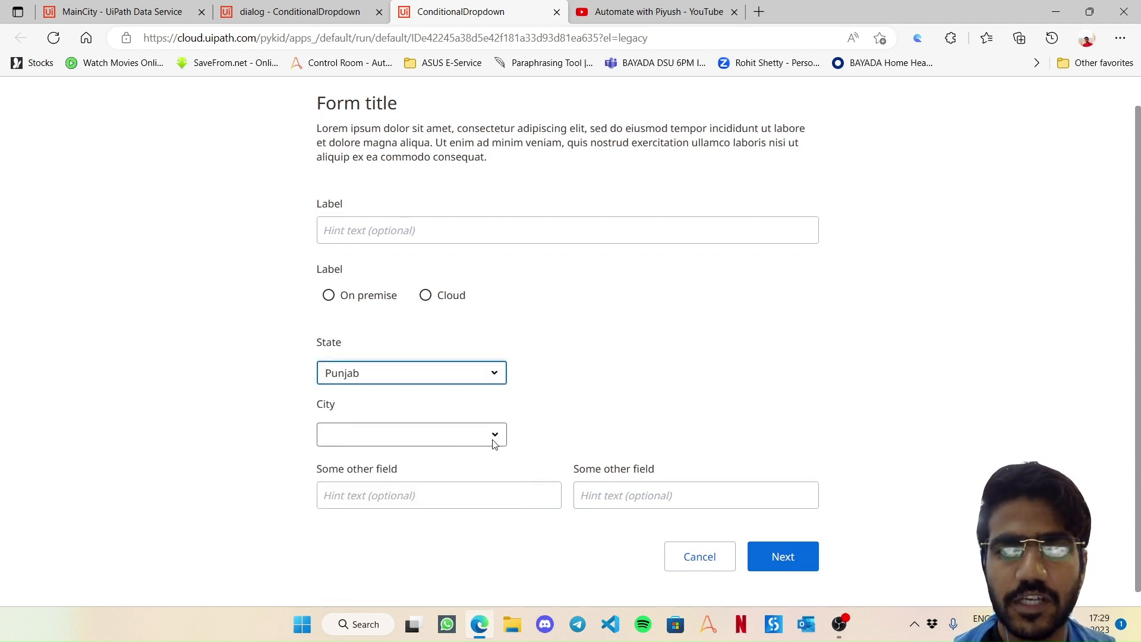
pyautogui.click(411, 435)
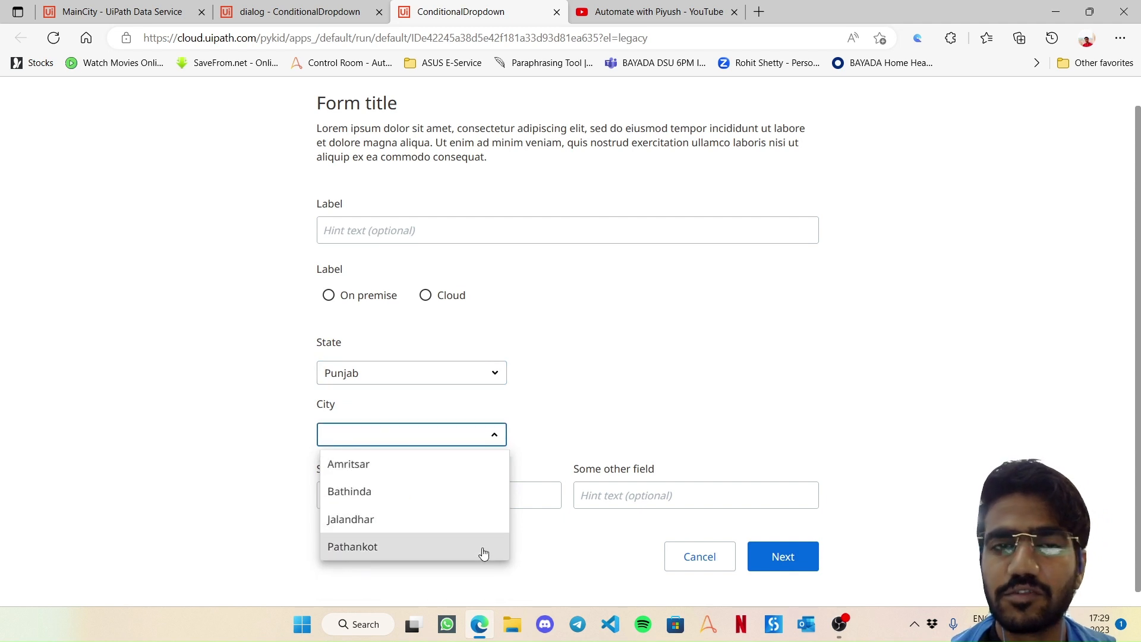
pyautogui.click(412, 372)
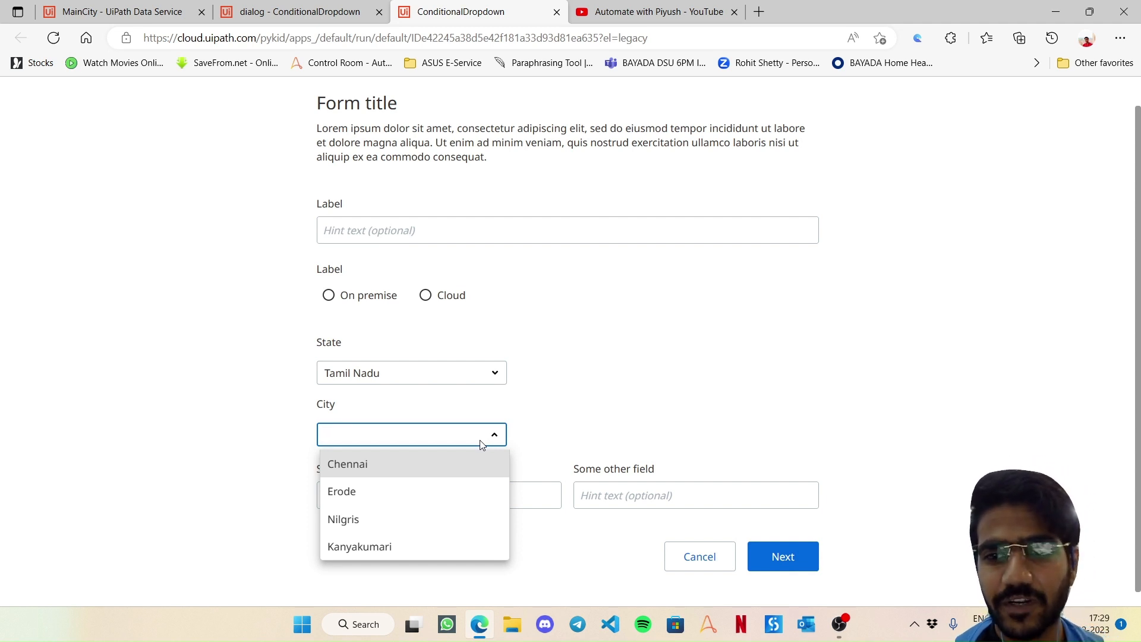
pyautogui.click(404, 436)
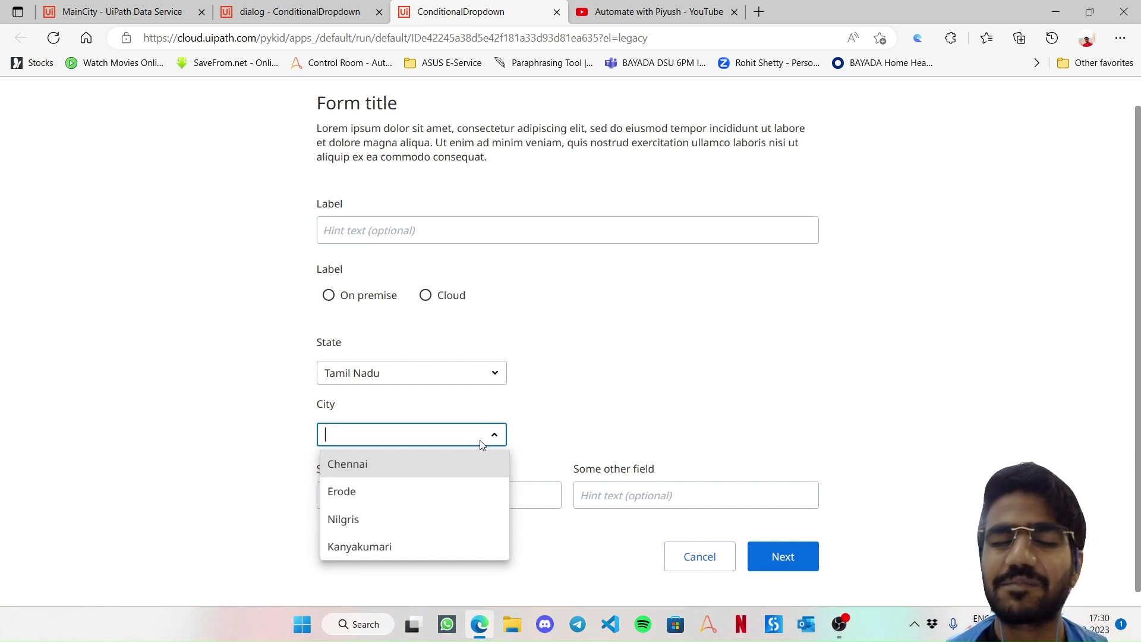
pyautogui.moveTo(630, 323)
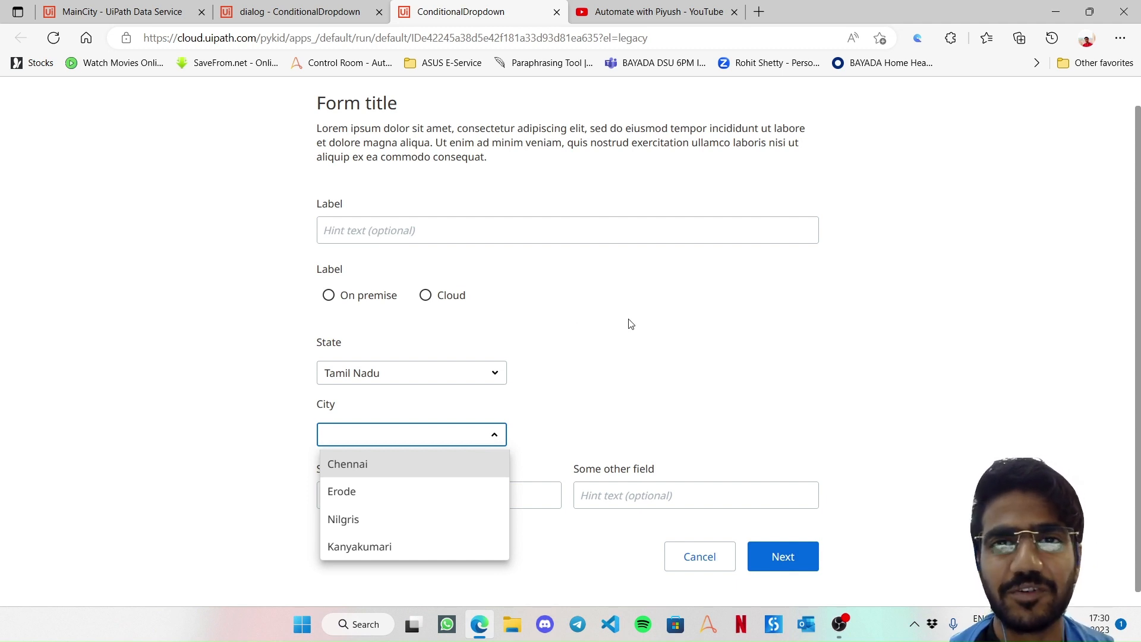
pyautogui.moveTo(839, 623)
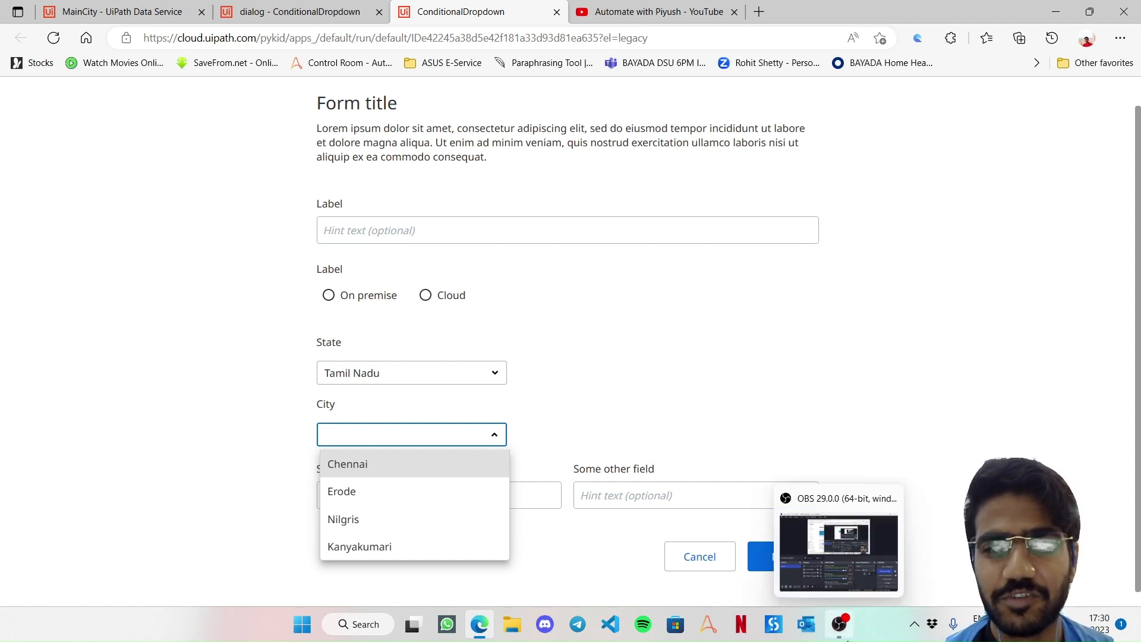